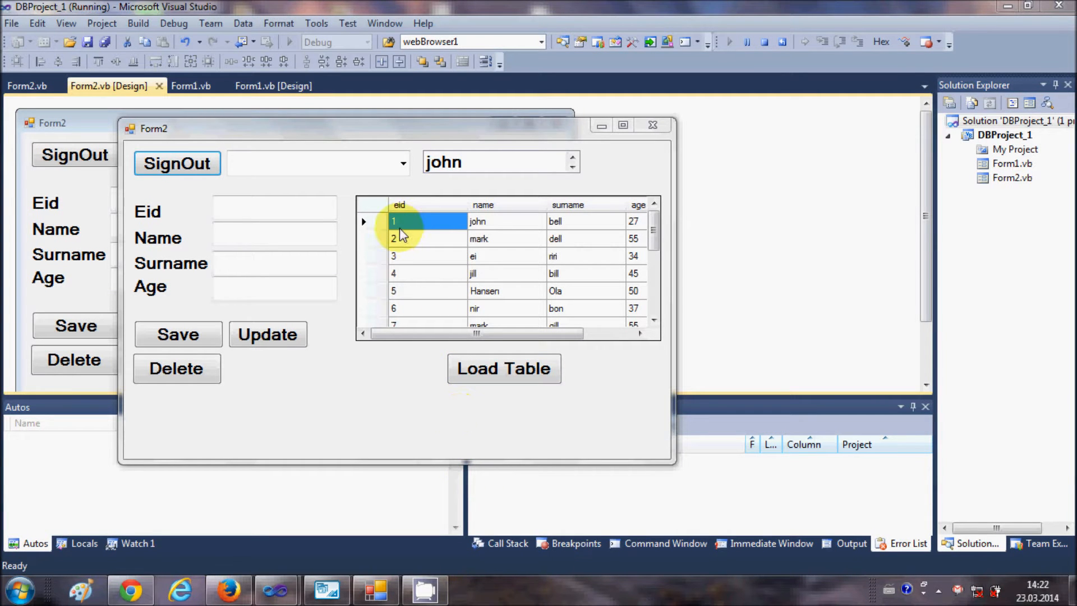
{"action": "mouse_move", "coordinate": [628, 228]}
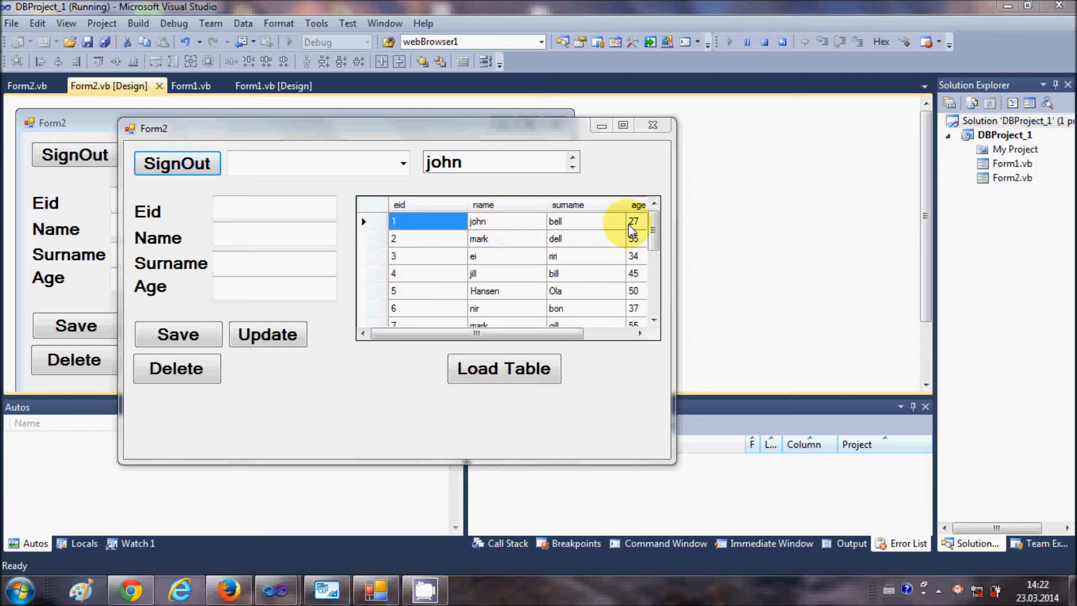
{"action": "mouse_move", "coordinate": [651, 270]}
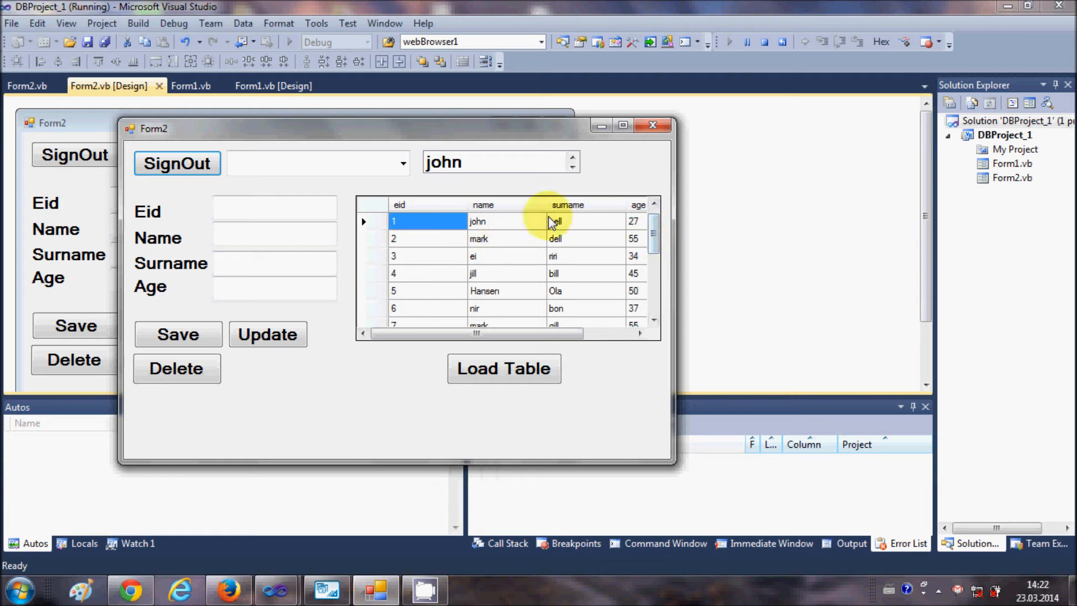
{"action": "mouse_move", "coordinate": [498, 227]}
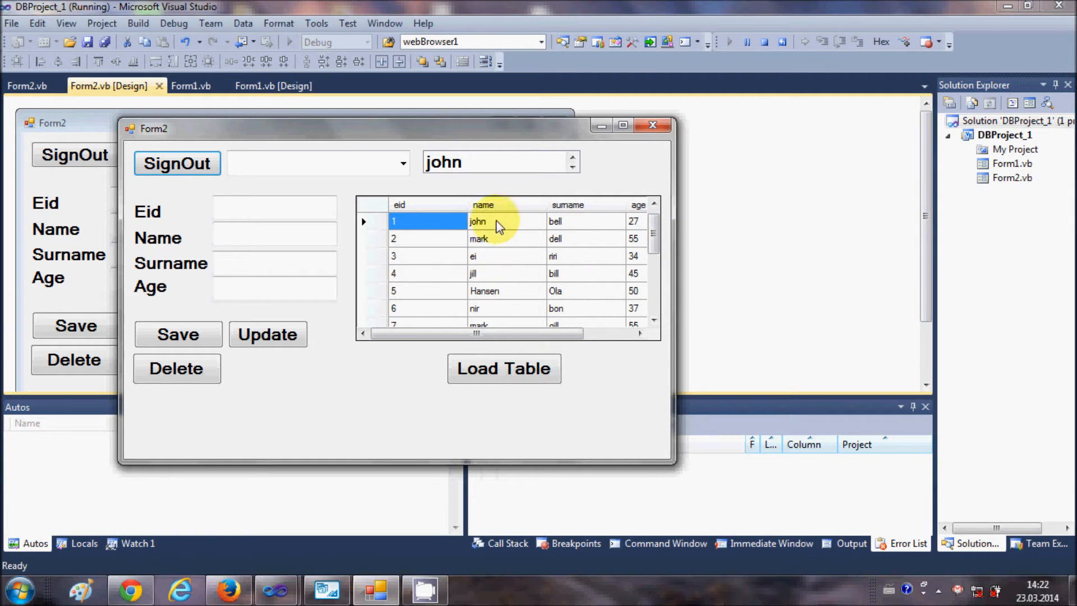
{"action": "mouse_move", "coordinate": [555, 221]}
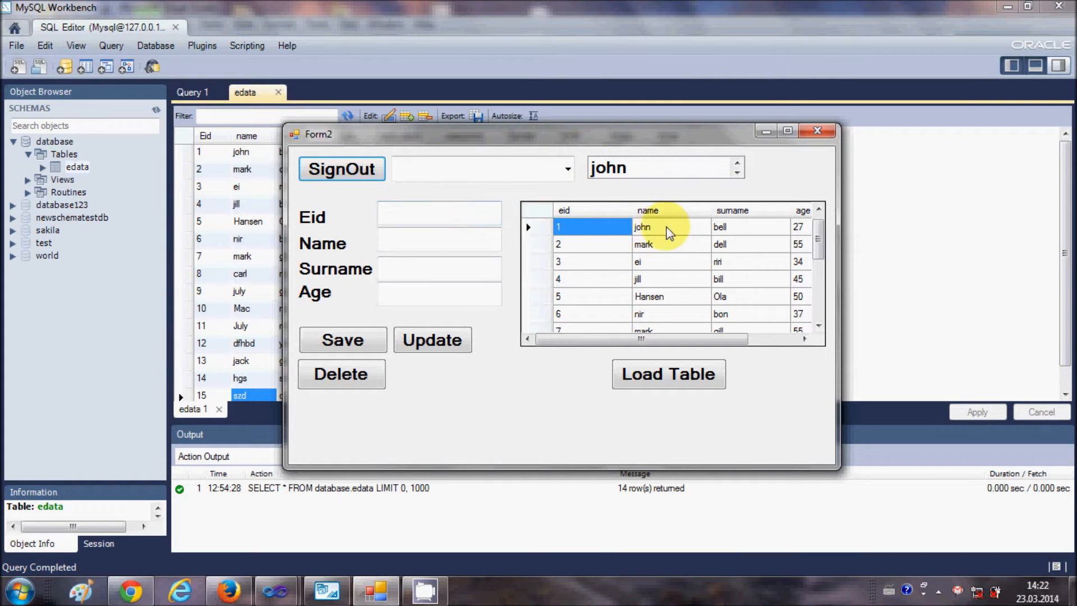
{"action": "mouse_move", "coordinate": [693, 238]}
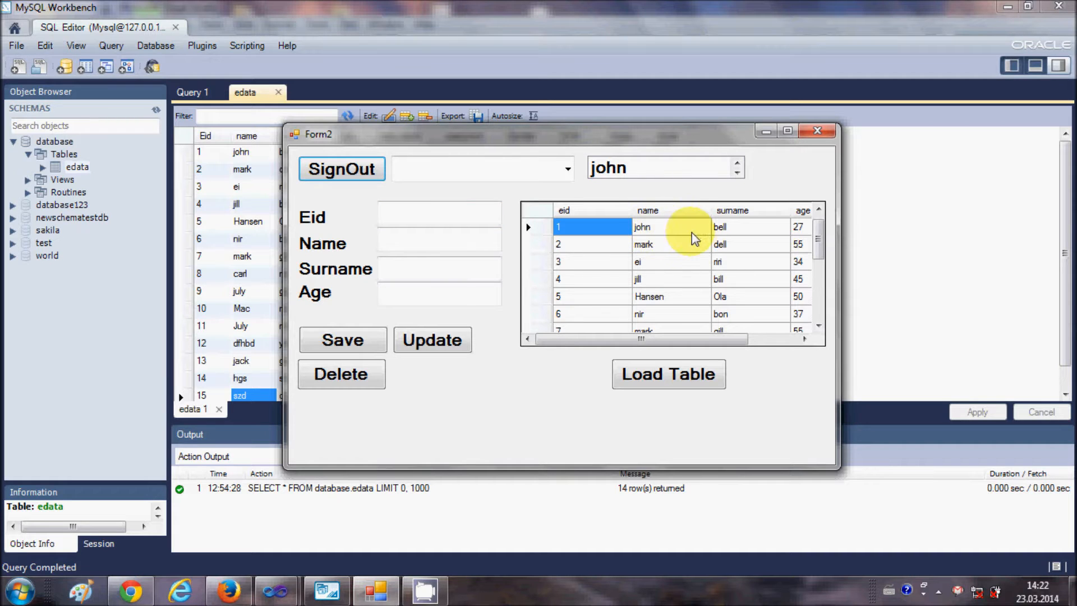
{"action": "mouse_move", "coordinate": [656, 227]}
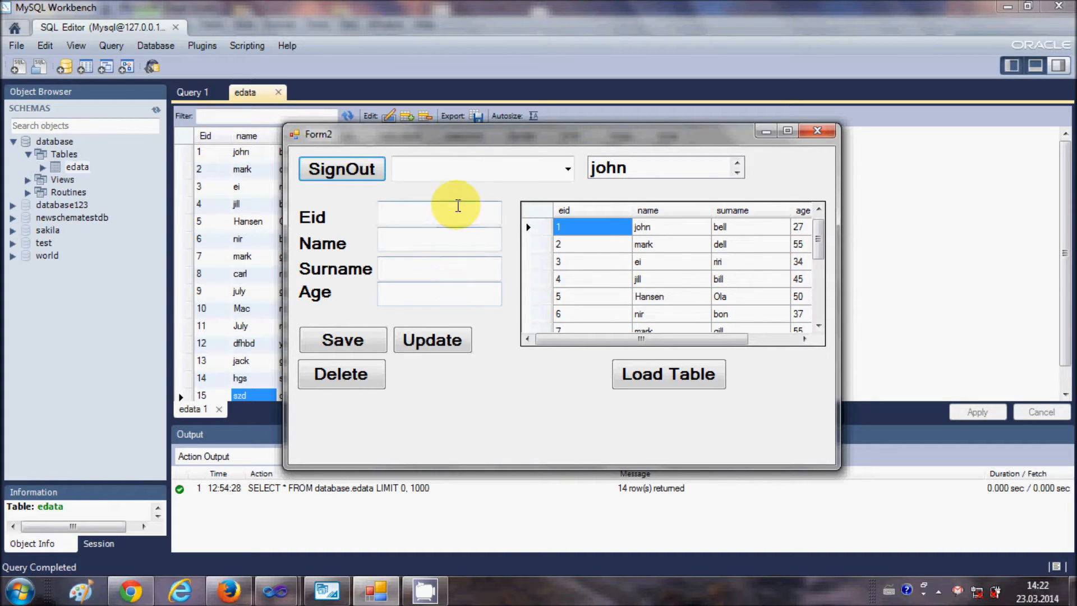
{"action": "mouse_move", "coordinate": [472, 245]}
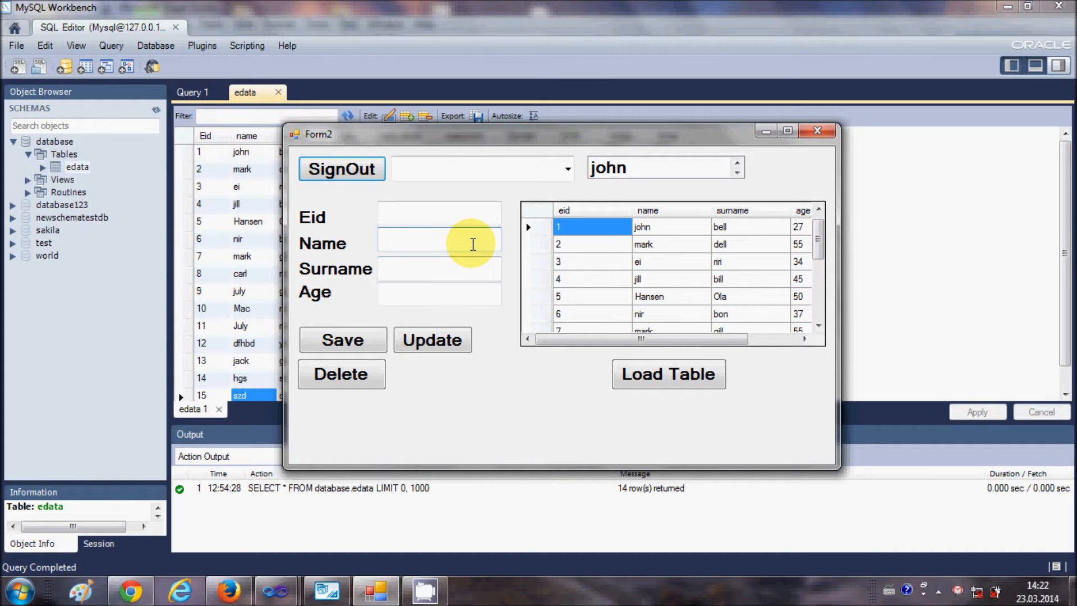
{"action": "mouse_move", "coordinate": [641, 233]}
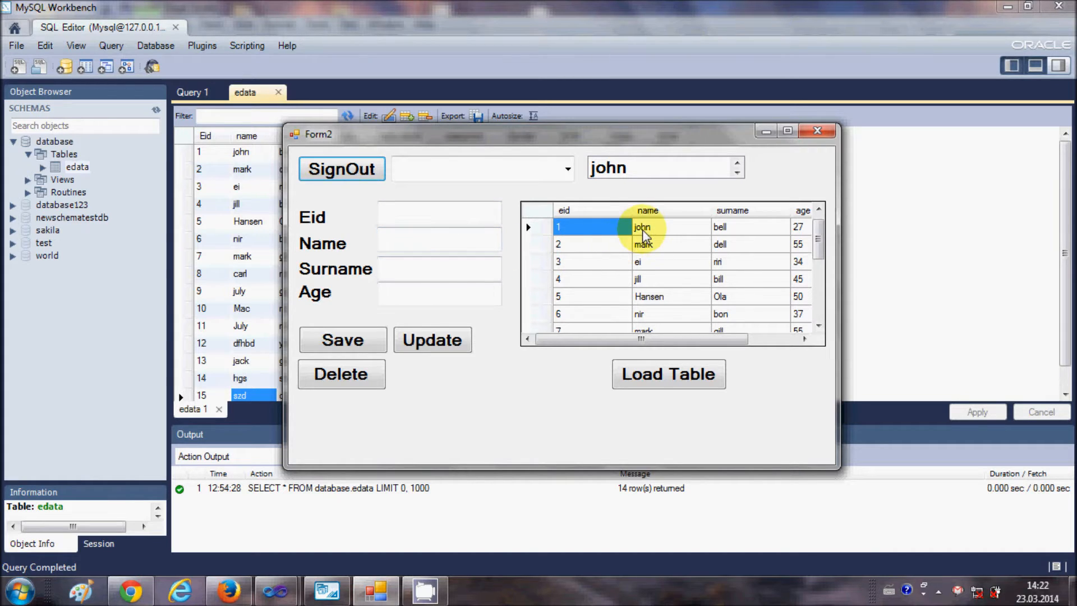
Select the john, mark and Hansen grid rows so each fills the Eid, Name, Surname and Age boxes.
{"action": "left_click", "coordinate": [641, 227]}
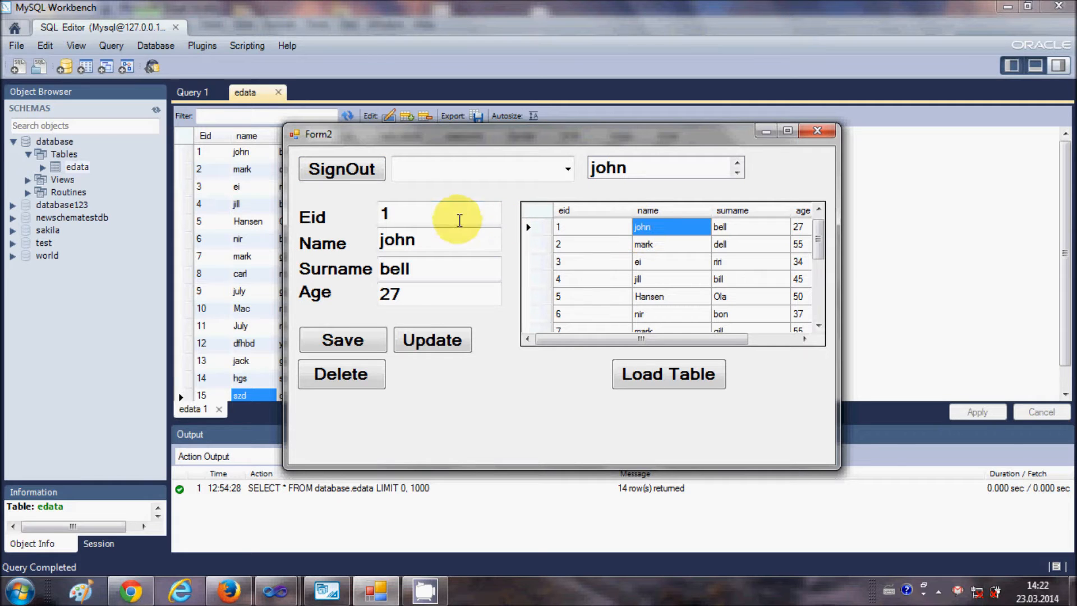
{"action": "mouse_move", "coordinate": [610, 240]}
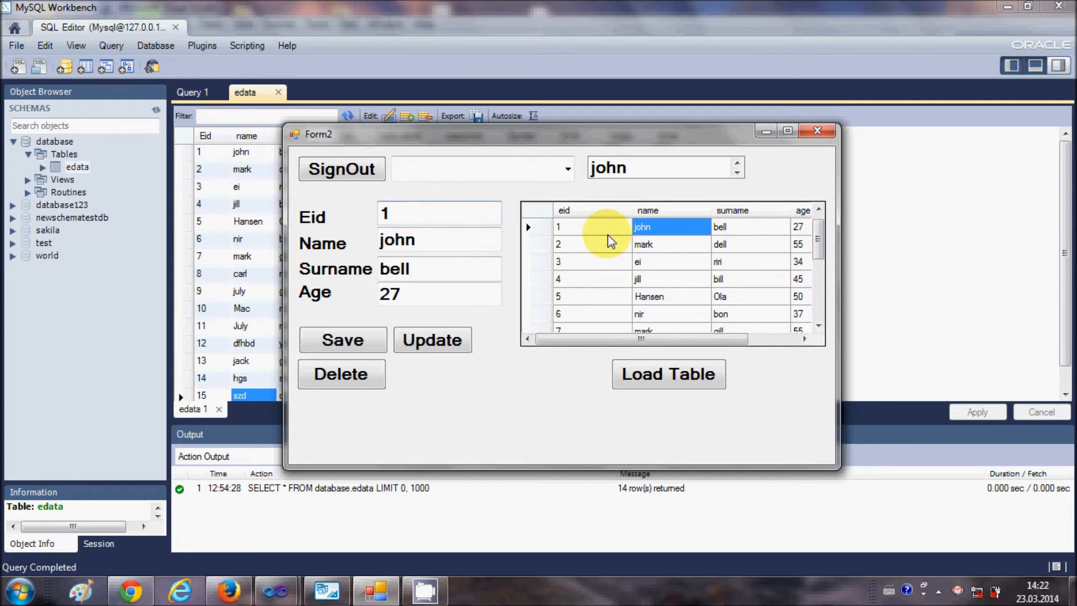
{"action": "mouse_move", "coordinate": [731, 236]}
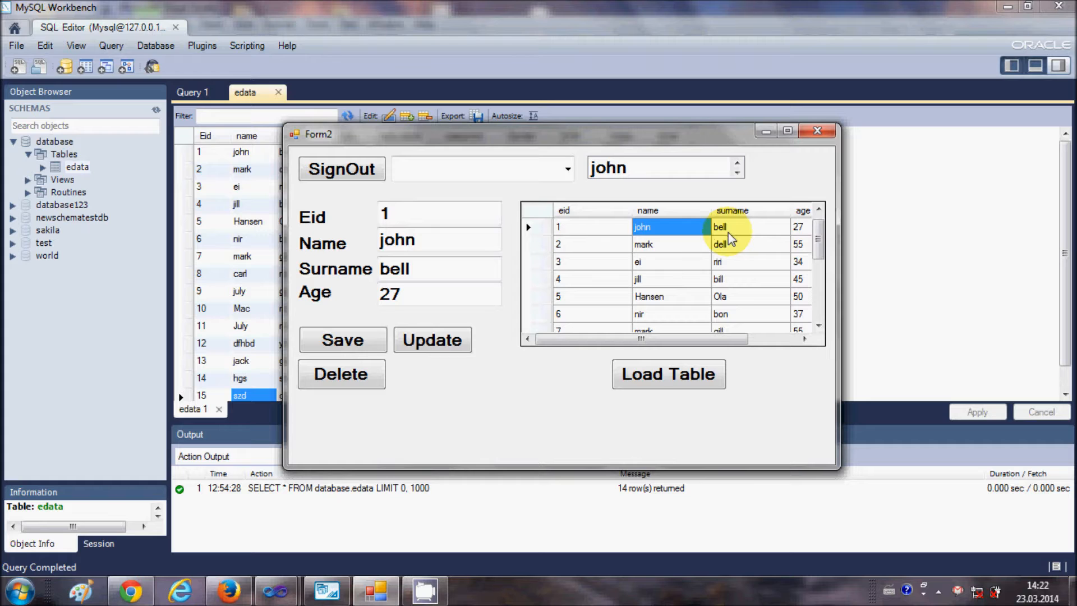
{"action": "mouse_move", "coordinate": [434, 295]}
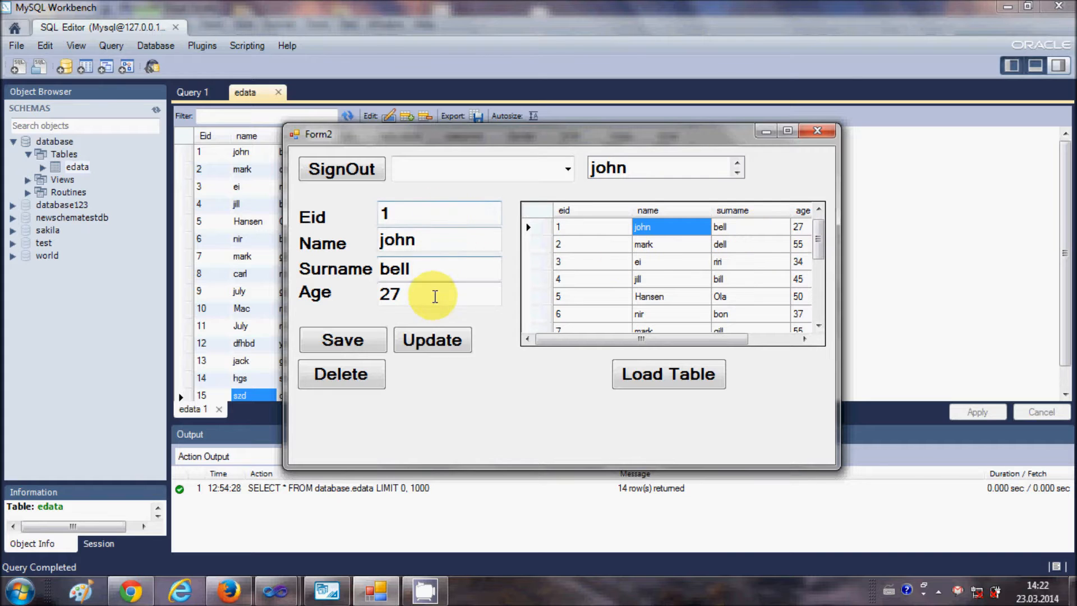
{"action": "mouse_move", "coordinate": [443, 319]}
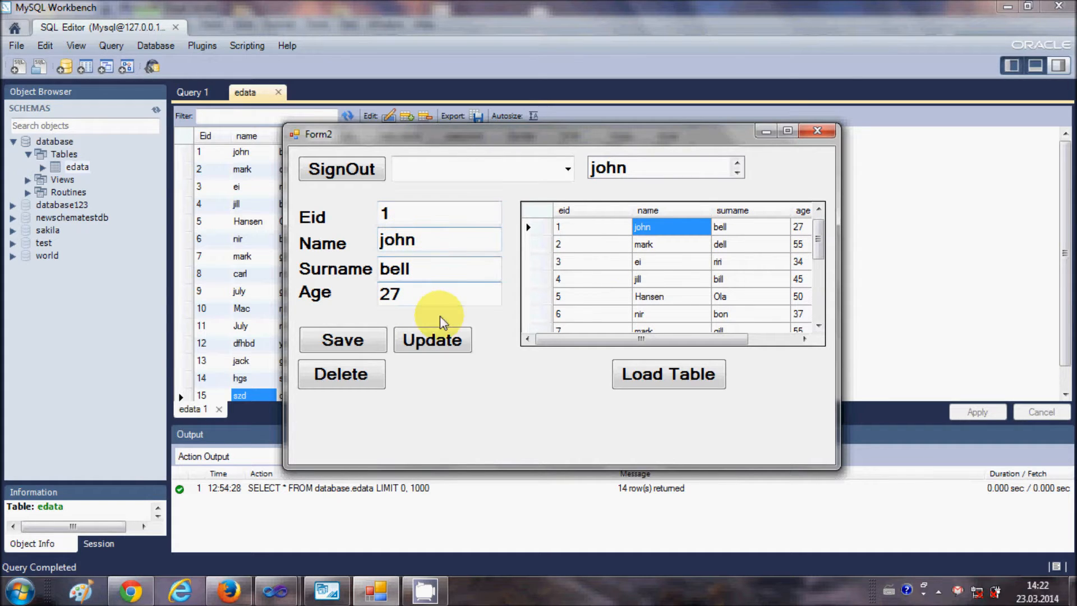
{"action": "mouse_move", "coordinate": [641, 244]}
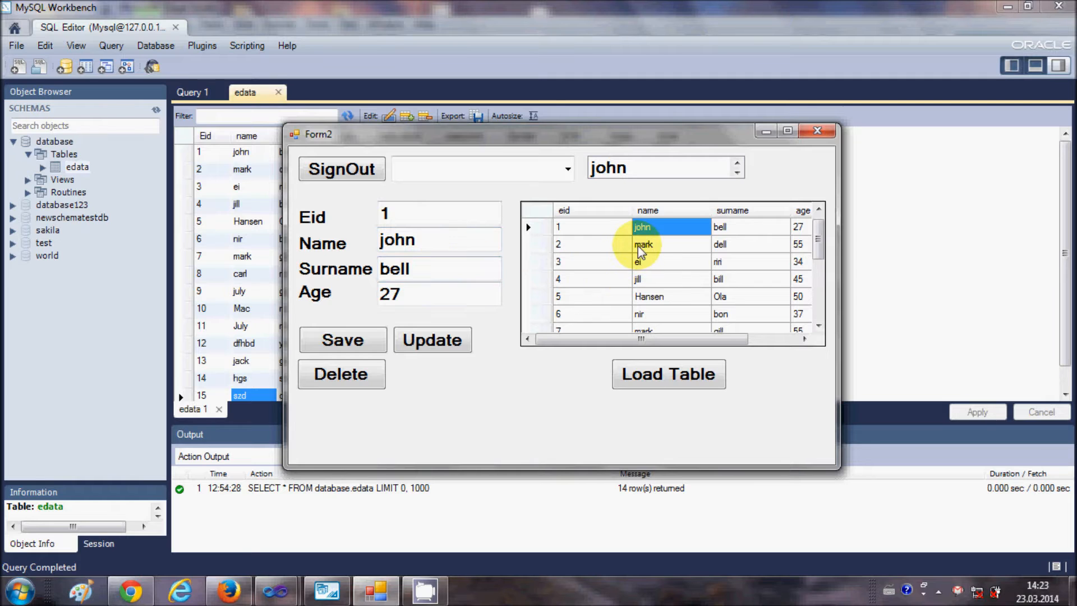
{"action": "left_click", "coordinate": [643, 243]}
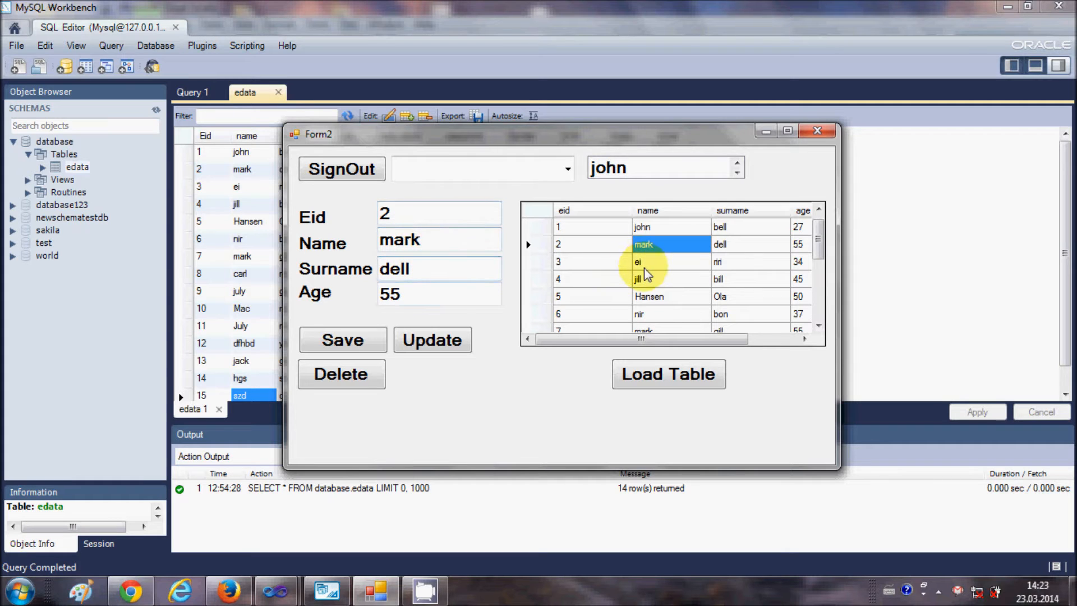
{"action": "left_click", "coordinate": [648, 296]}
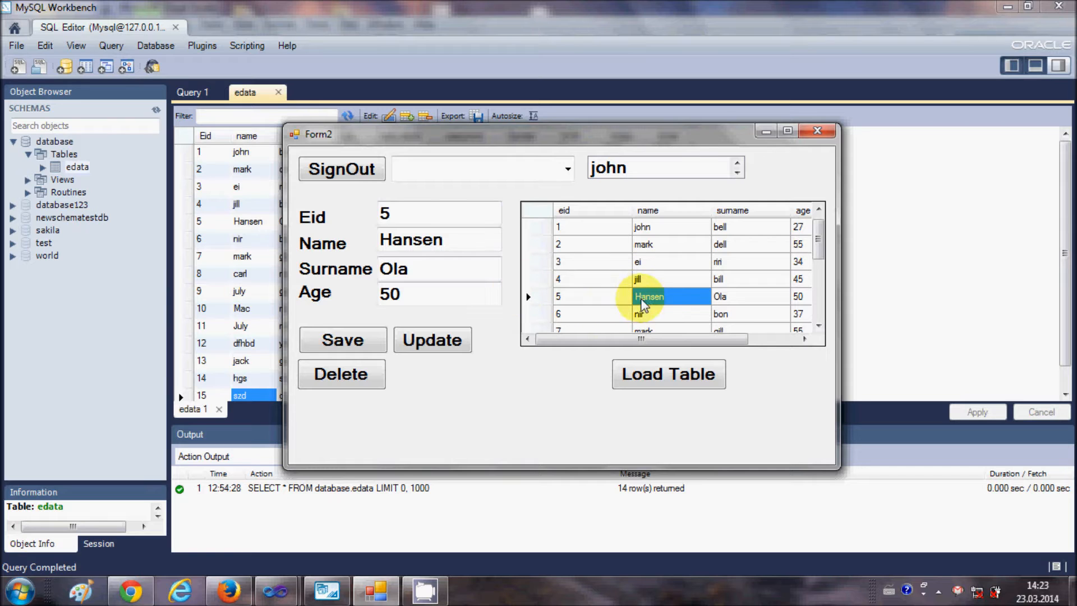
{"action": "mouse_move", "coordinate": [456, 312]}
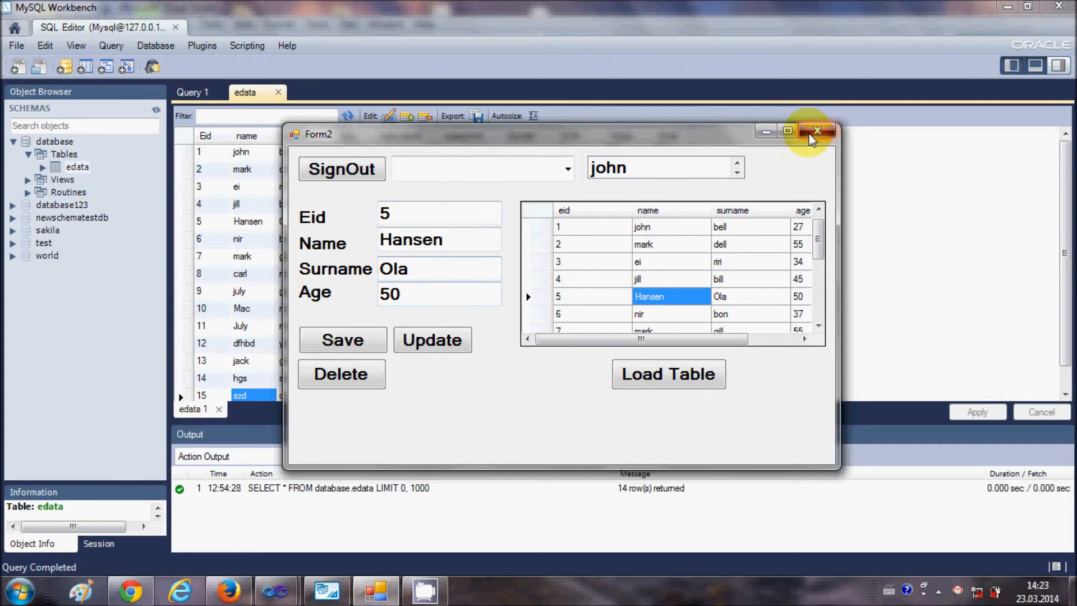
Close the running Form2 and return to the DBProject_1 window in Visual Studio.
{"action": "left_click", "coordinate": [816, 131]}
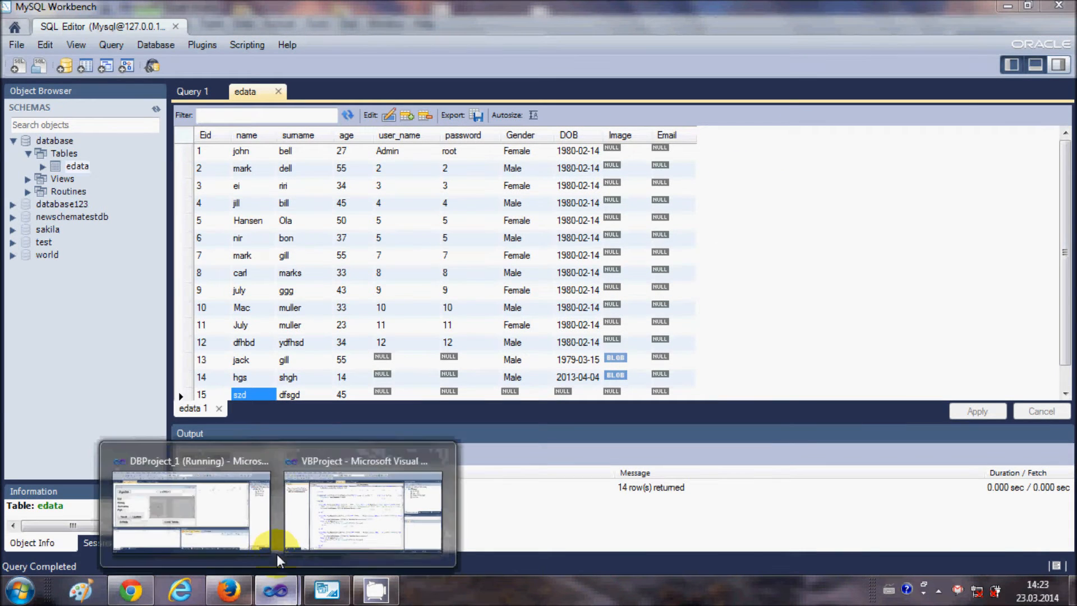
{"action": "left_click", "coordinate": [185, 504]}
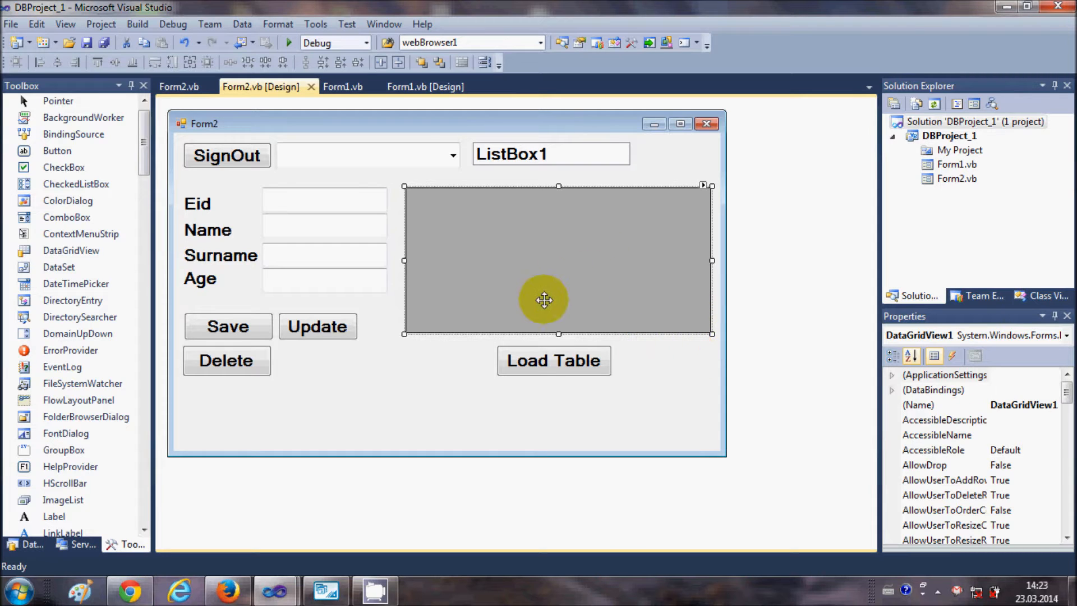
{"action": "mouse_move", "coordinate": [541, 265]}
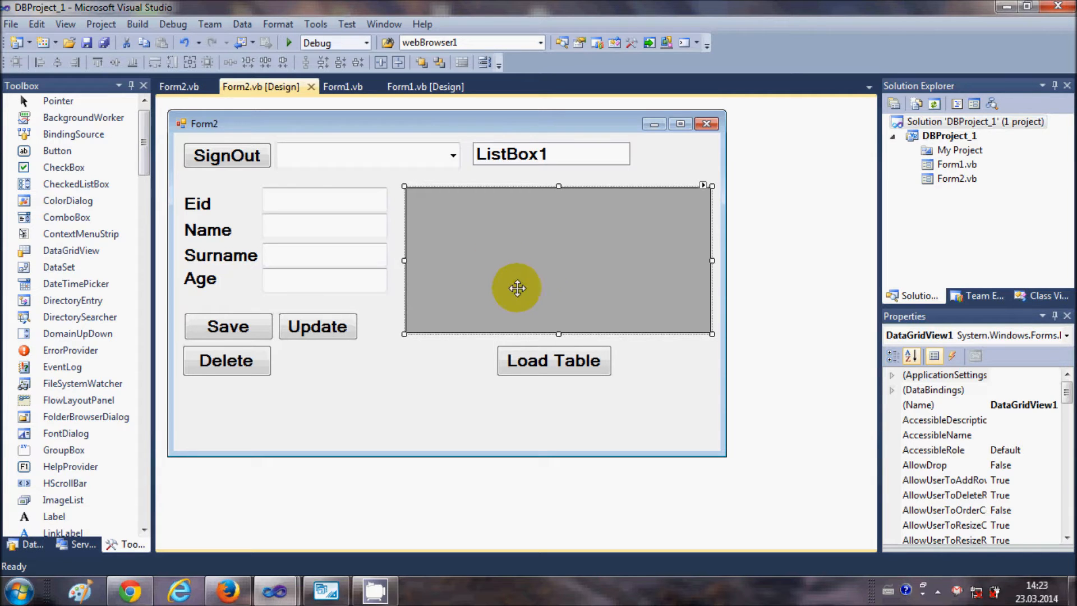
{"action": "mouse_move", "coordinate": [430, 377]}
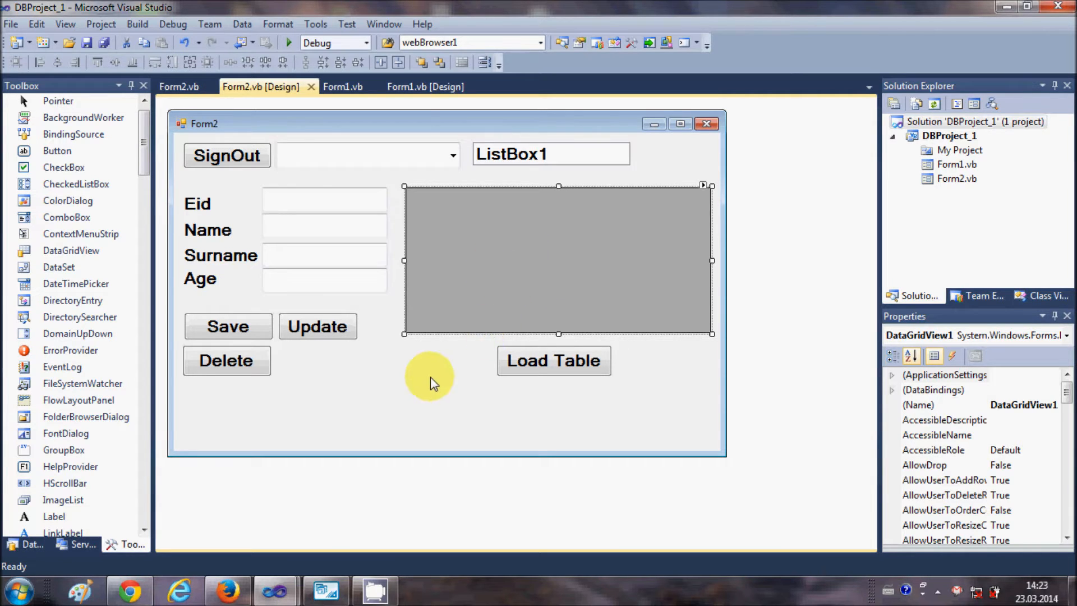
{"action": "mouse_move", "coordinate": [541, 265]}
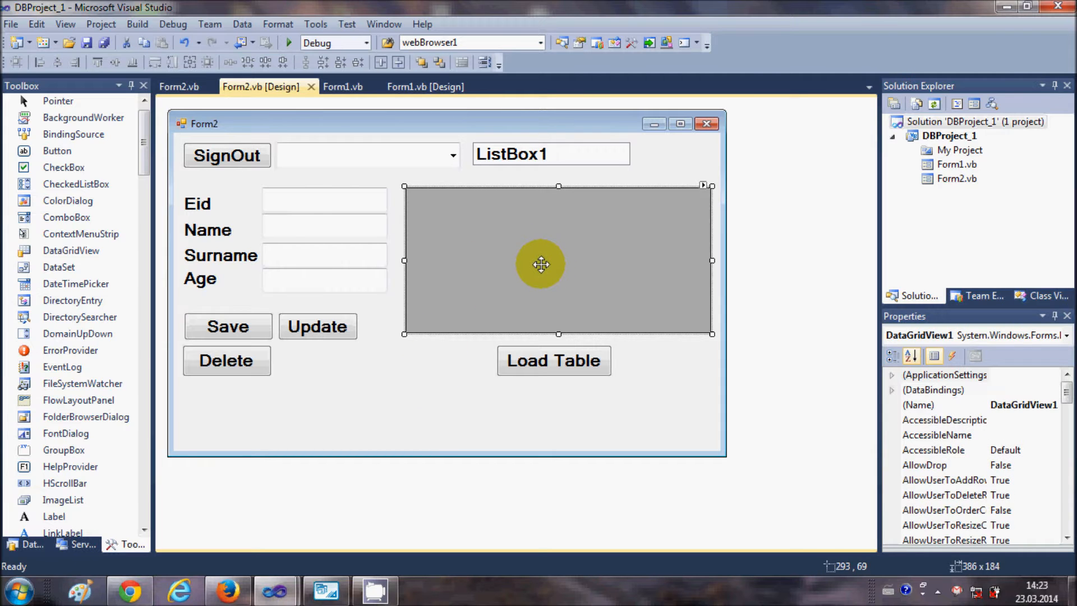
Show Form2's DataGridView1_CellContentClick handler code instead of the designer.
{"action": "left_click", "coordinate": [177, 86]}
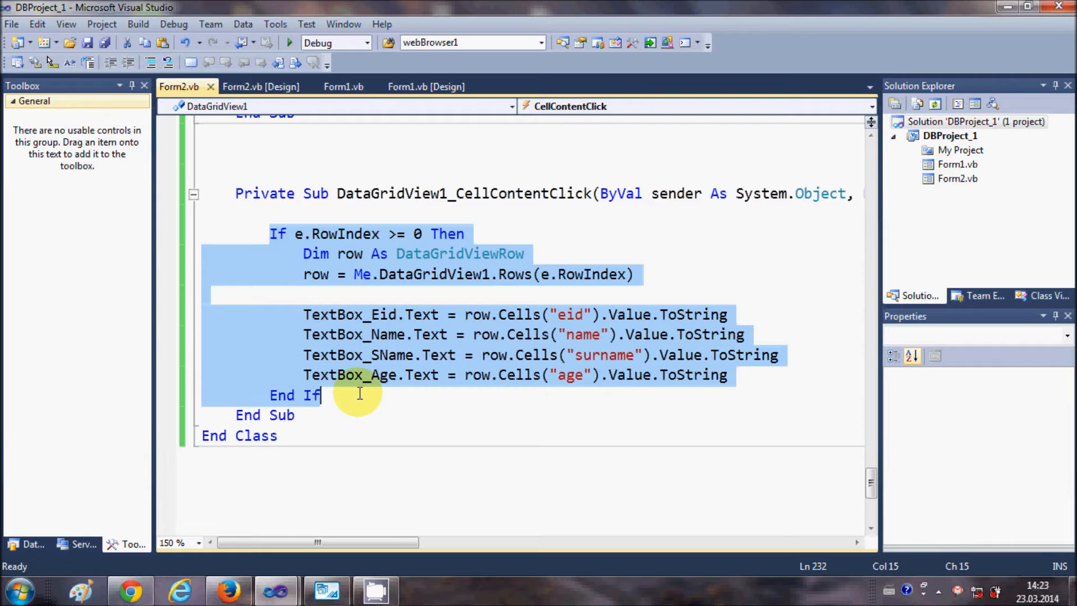
{"action": "left_click", "coordinate": [565, 231]}
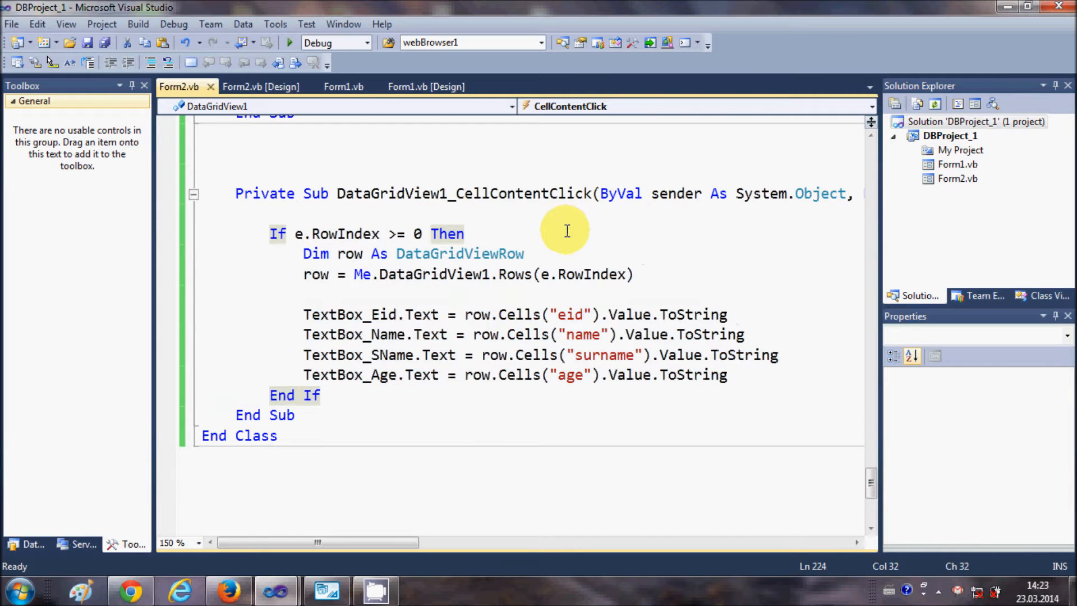
{"action": "left_click", "coordinate": [463, 234]}
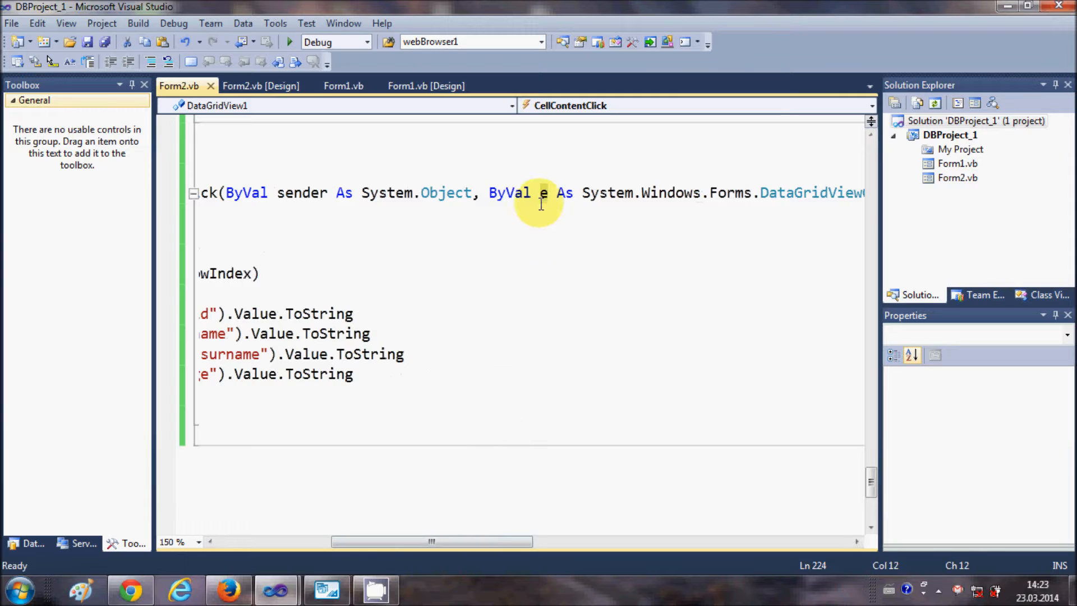
{"action": "left_click", "coordinate": [545, 191]}
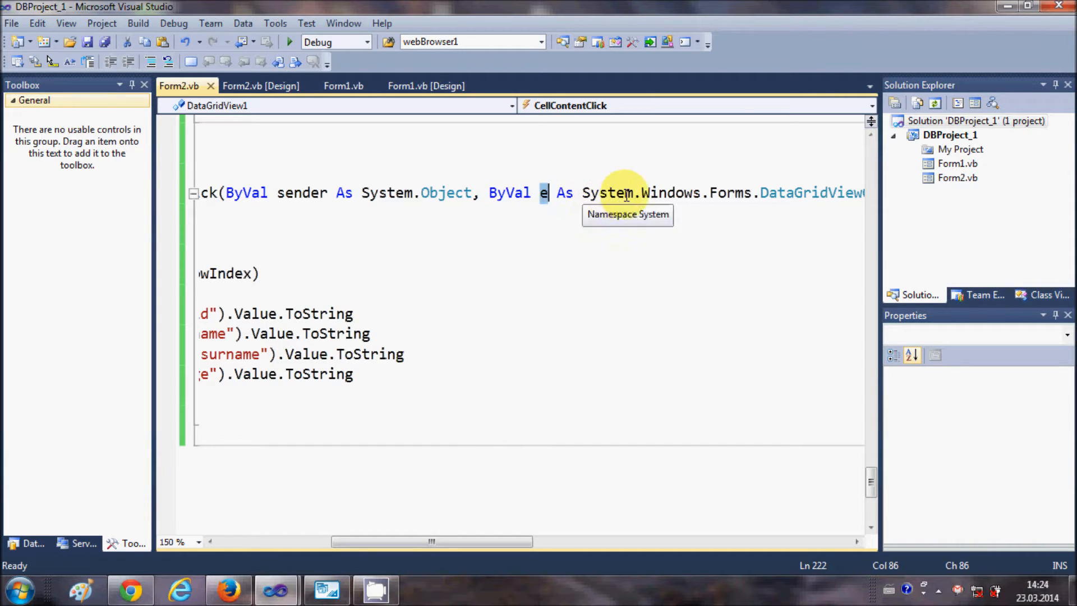
{"action": "mouse_move", "coordinate": [508, 542]}
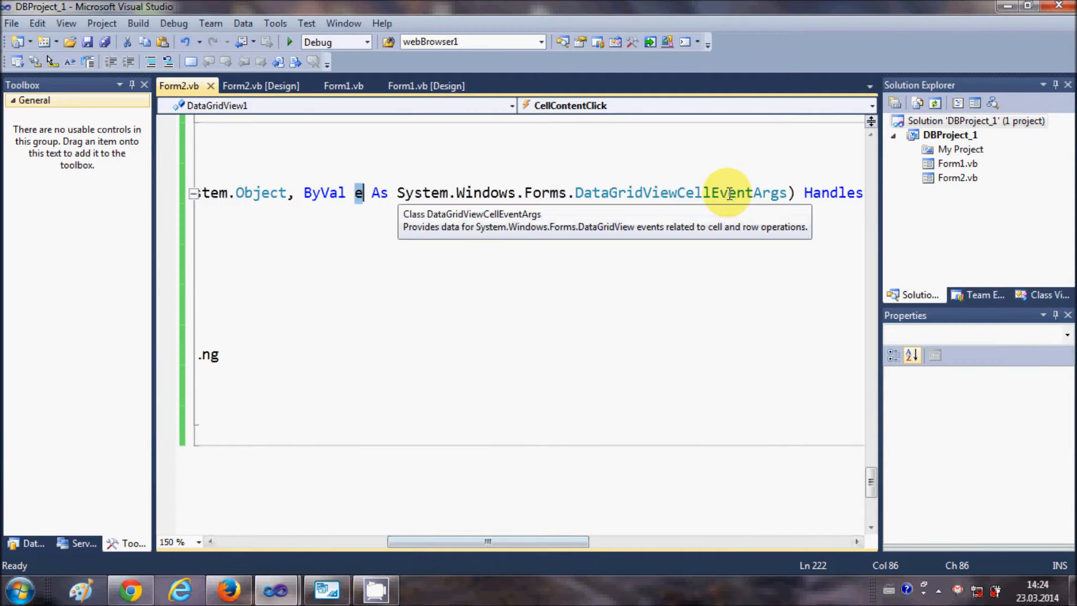
{"action": "mouse_move", "coordinate": [549, 543]}
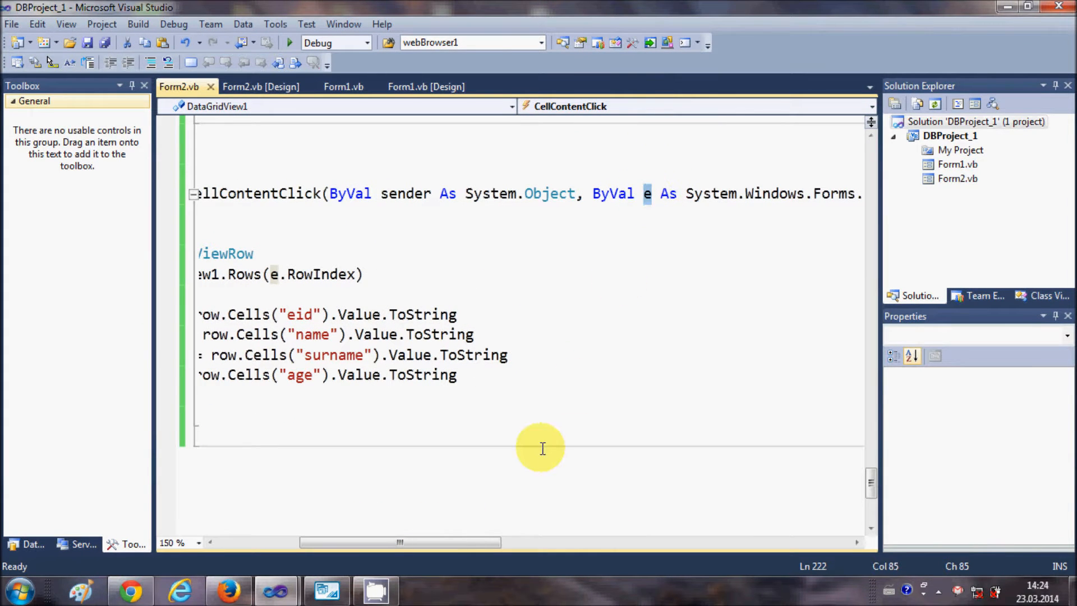
{"action": "scroll", "scroll_direction": "left", "scroll_amount": 3}
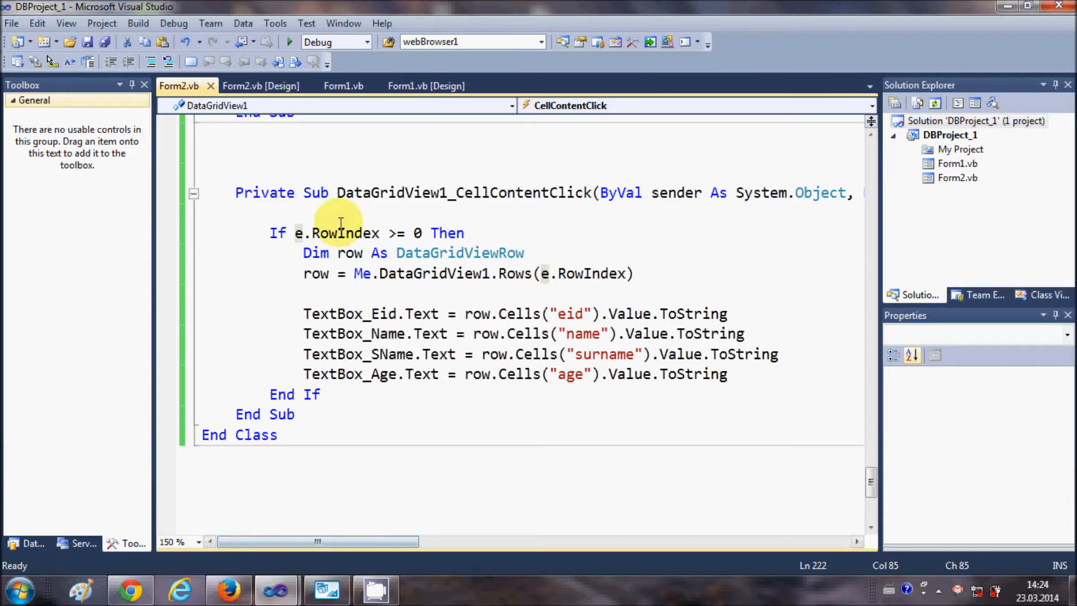
{"action": "mouse_move", "coordinate": [398, 232]}
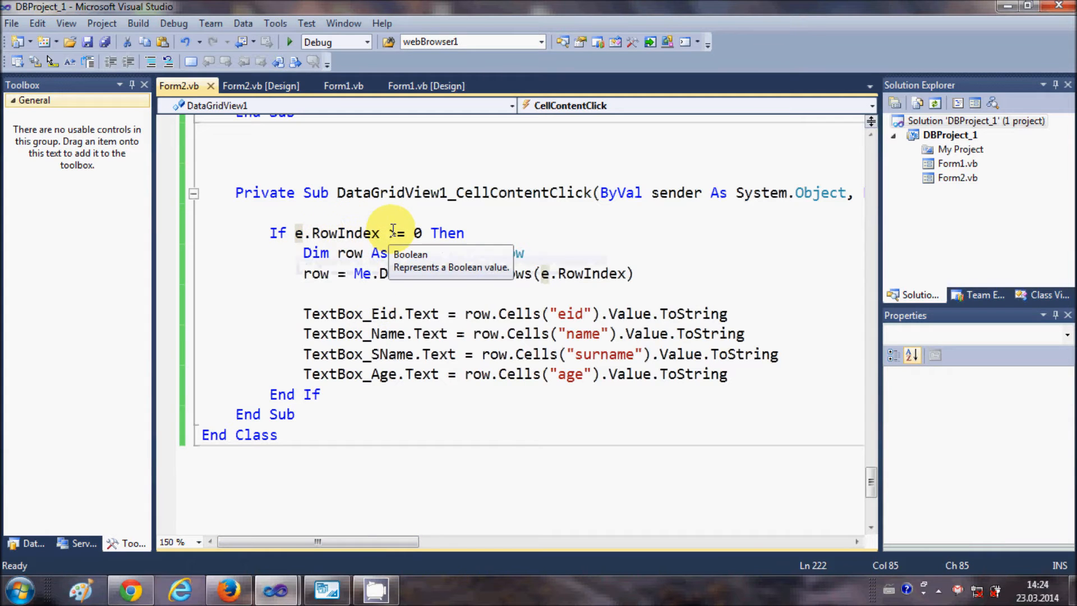
{"action": "type", "text": ">"}
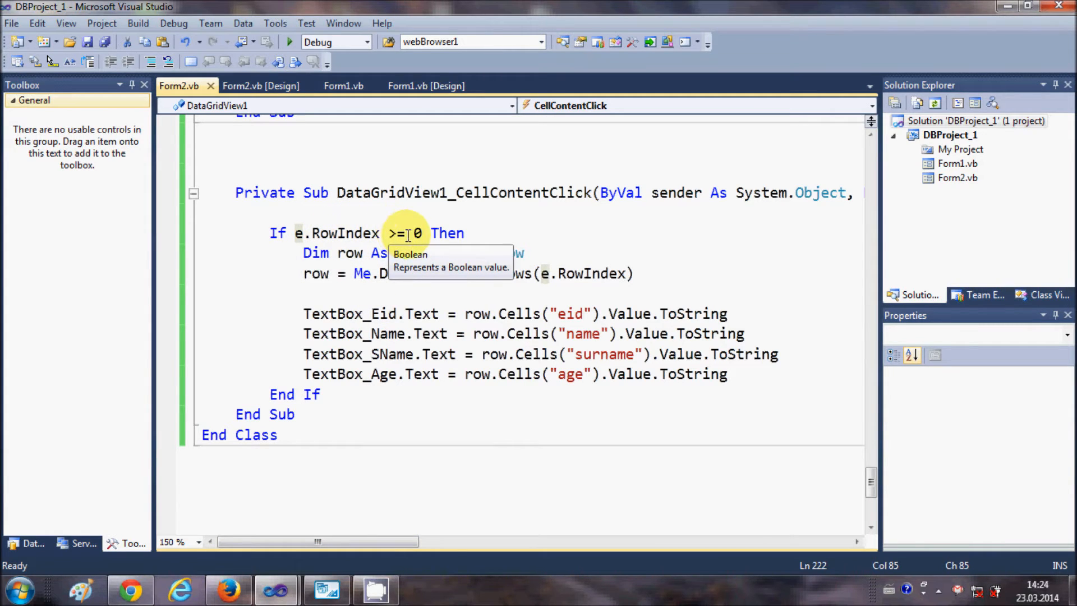
{"action": "left_click", "coordinate": [350, 394]}
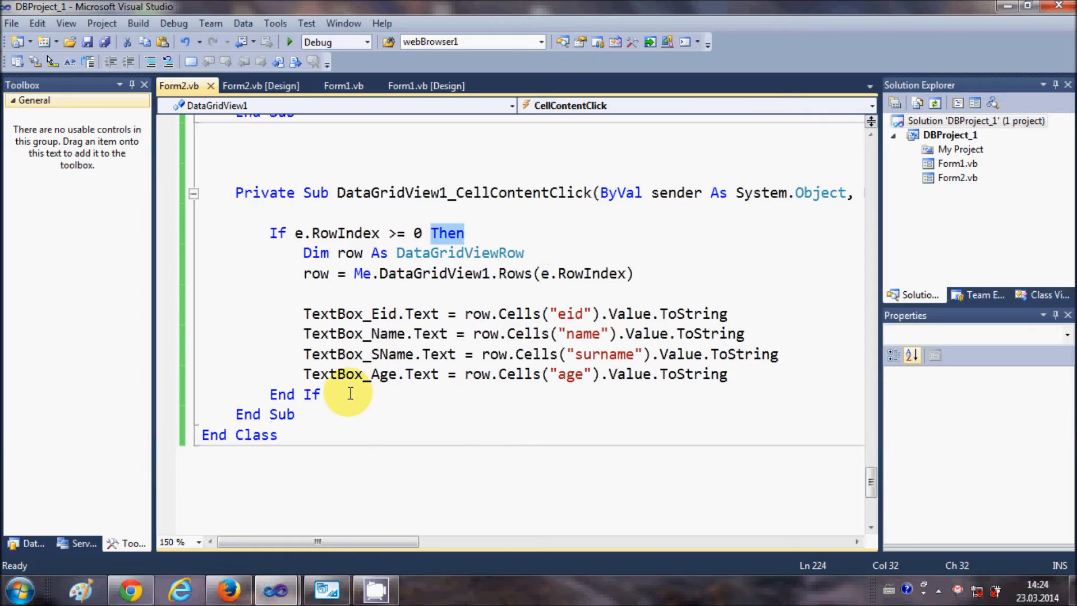
{"action": "left_click", "coordinate": [323, 393]}
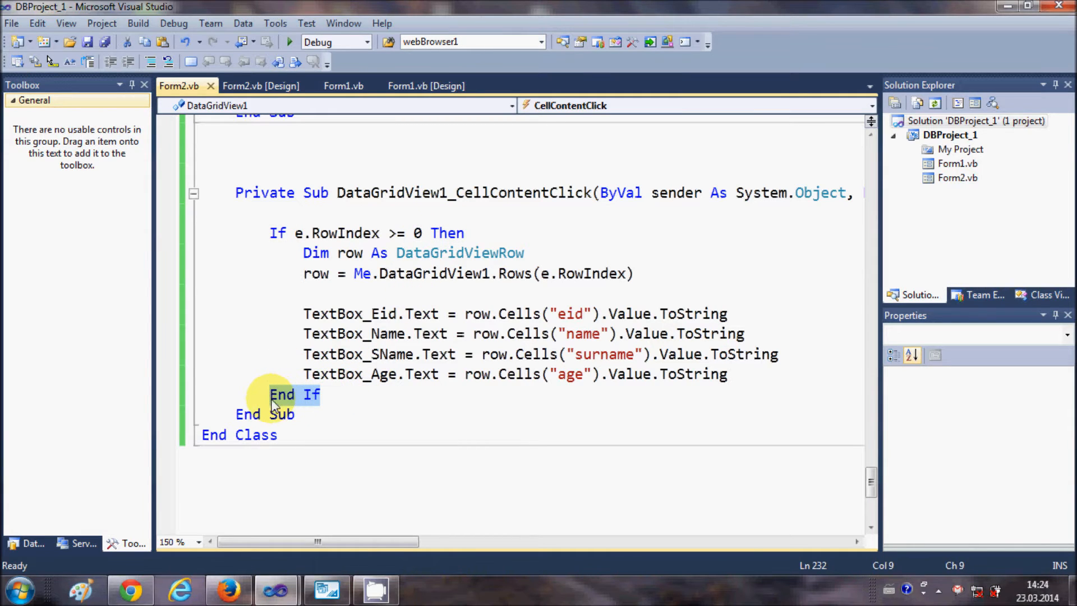
{"action": "left_click", "coordinate": [463, 233]}
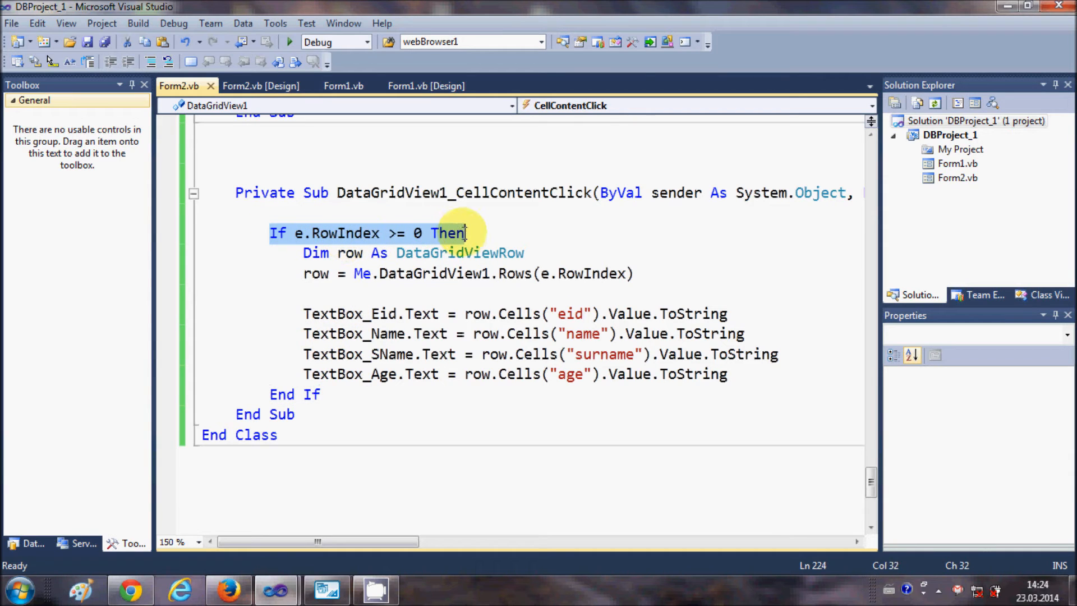
{"action": "mouse_move", "coordinate": [366, 385]}
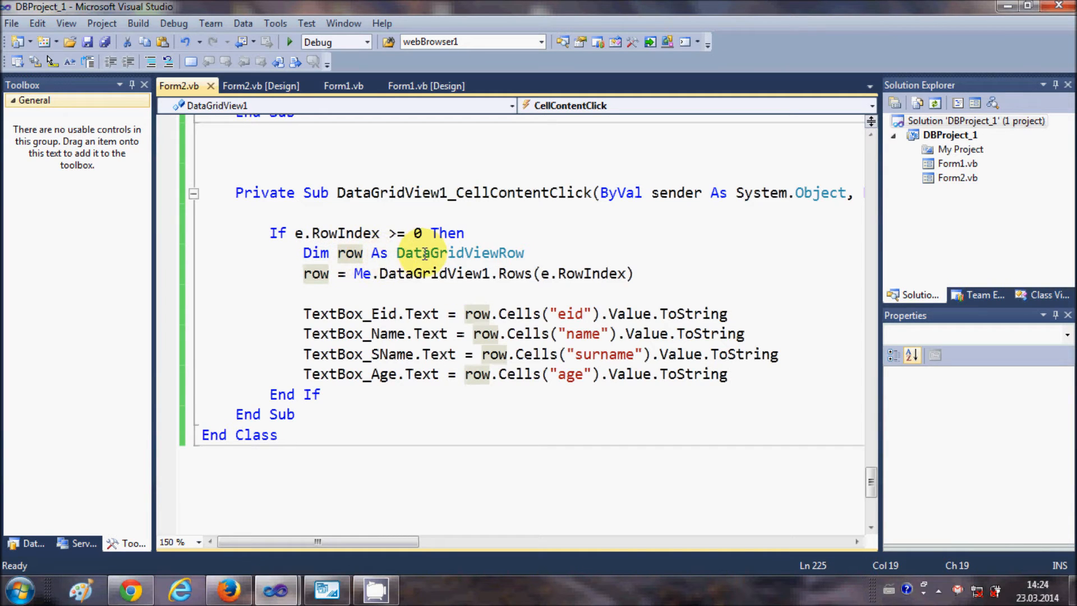
{"action": "double_click", "coordinate": [459, 253]}
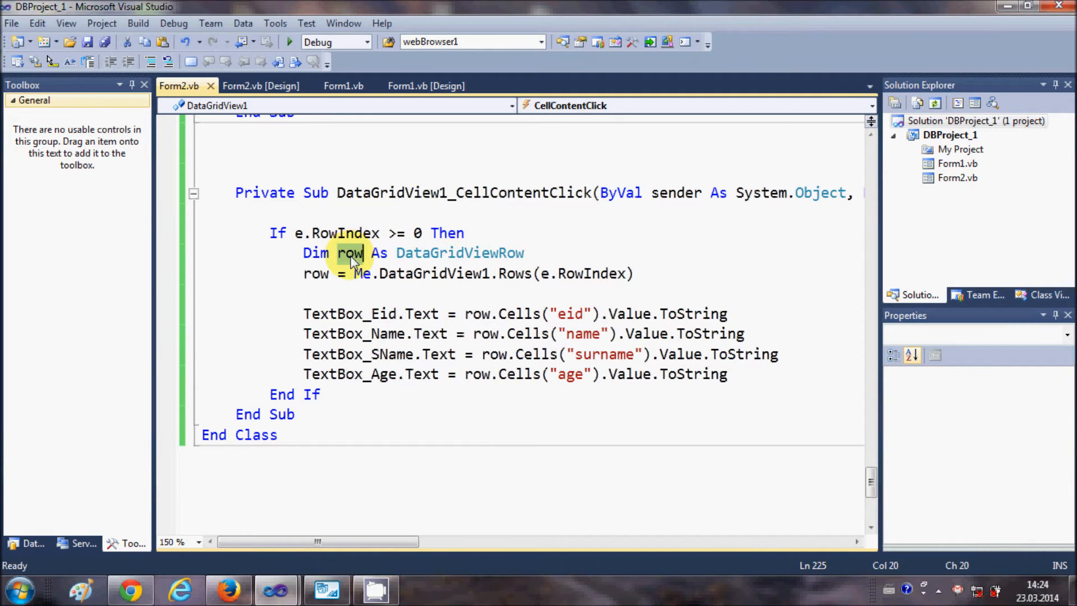
{"action": "left_click", "coordinate": [317, 274]}
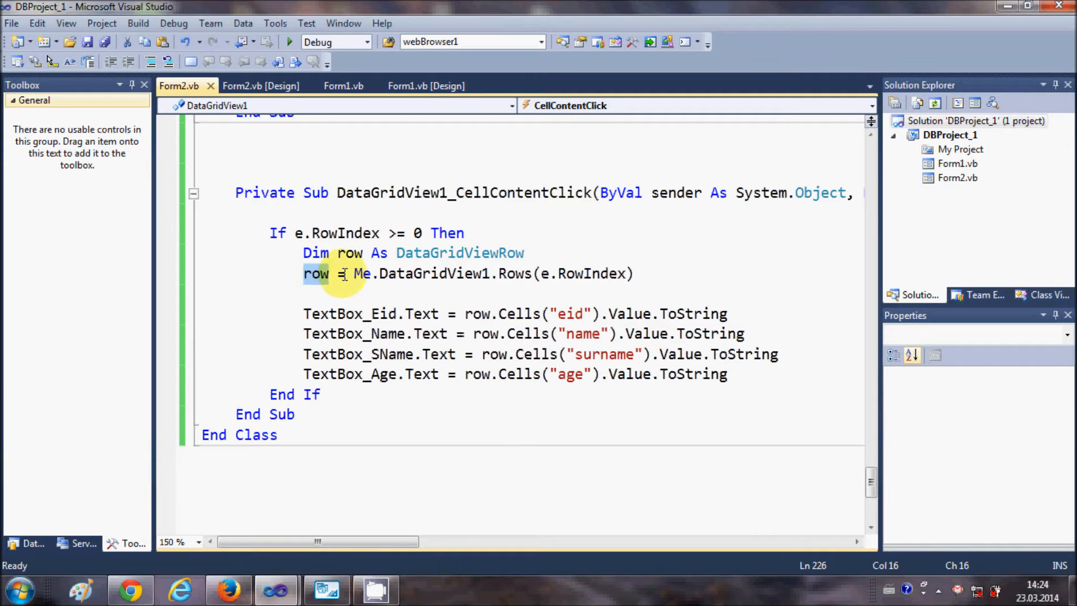
{"action": "double_click", "coordinate": [432, 274]}
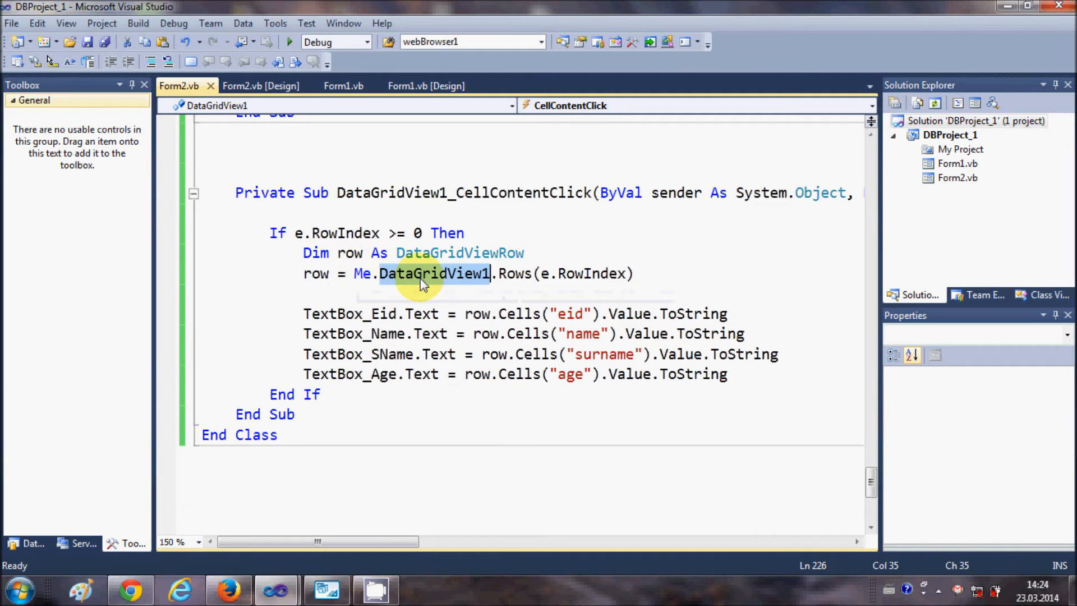
{"action": "mouse_move", "coordinate": [463, 287]}
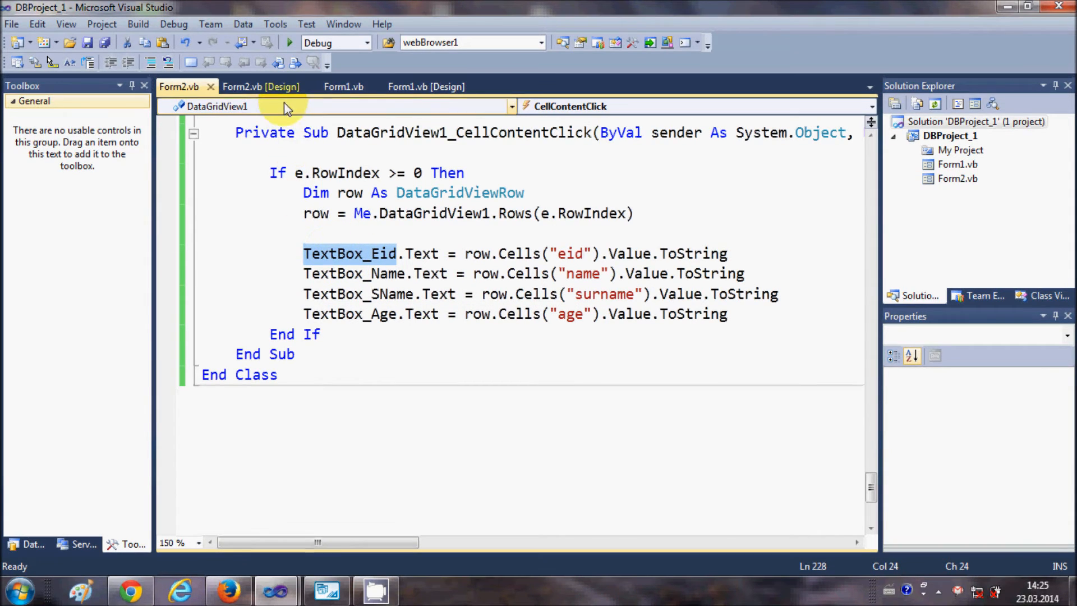
{"action": "mouse_move", "coordinate": [374, 267]}
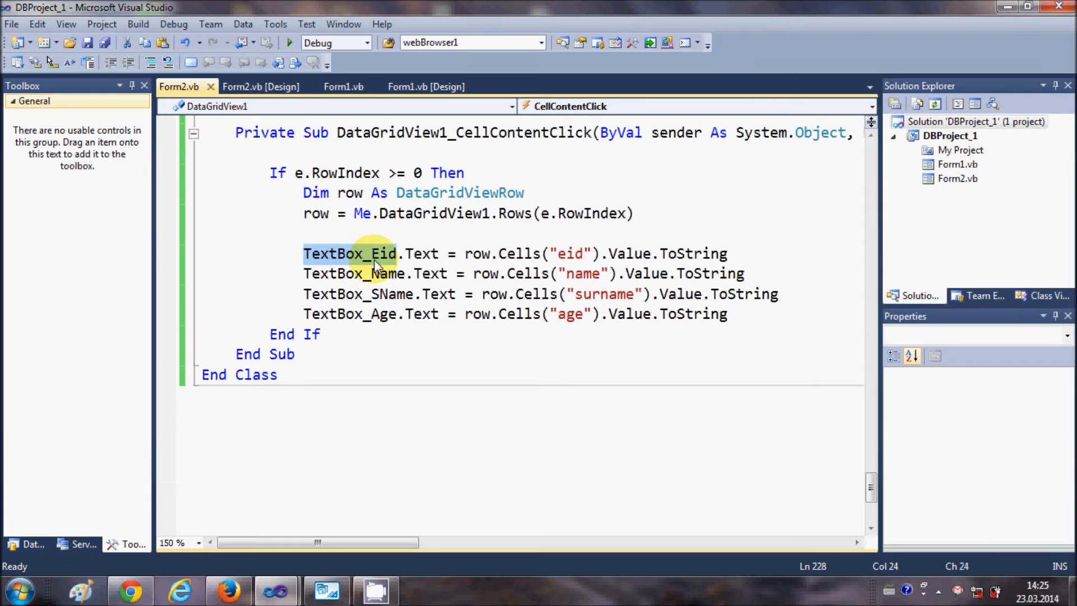
Match the handler's TextBox_Eid and TextBox_Name references to their text boxes on the Form2 designer.
{"action": "left_click", "coordinate": [261, 86]}
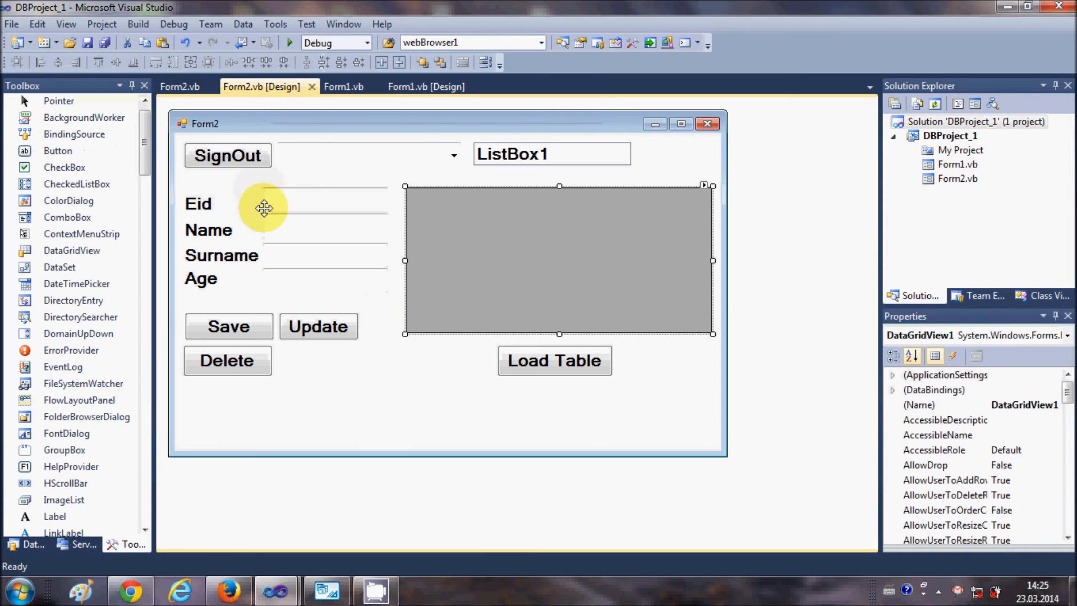
{"action": "left_click", "coordinate": [323, 199]}
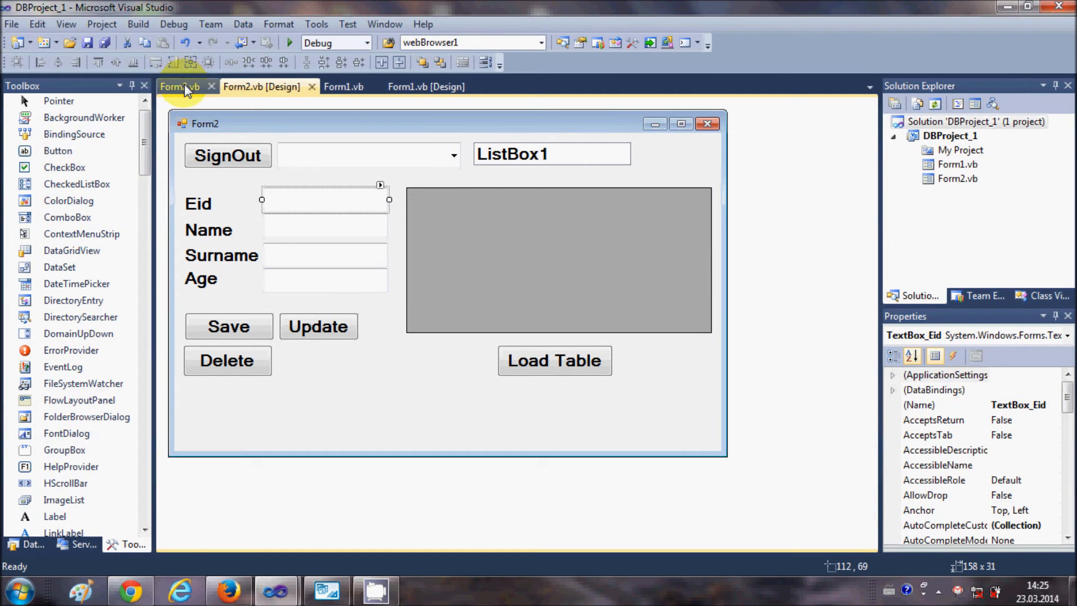
{"action": "left_click", "coordinate": [180, 87]}
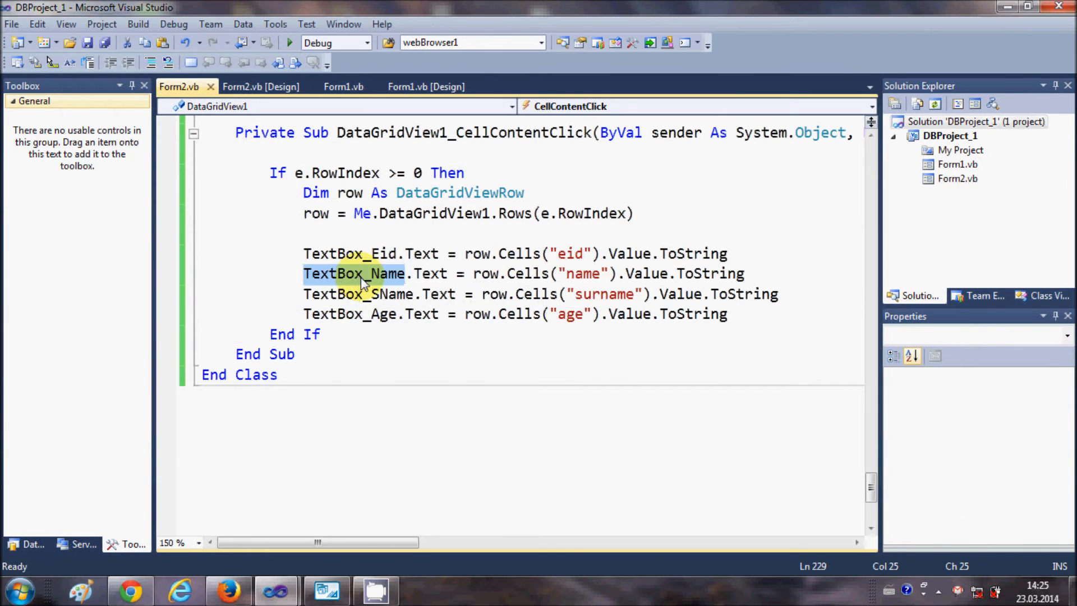
{"action": "left_click", "coordinate": [261, 86]}
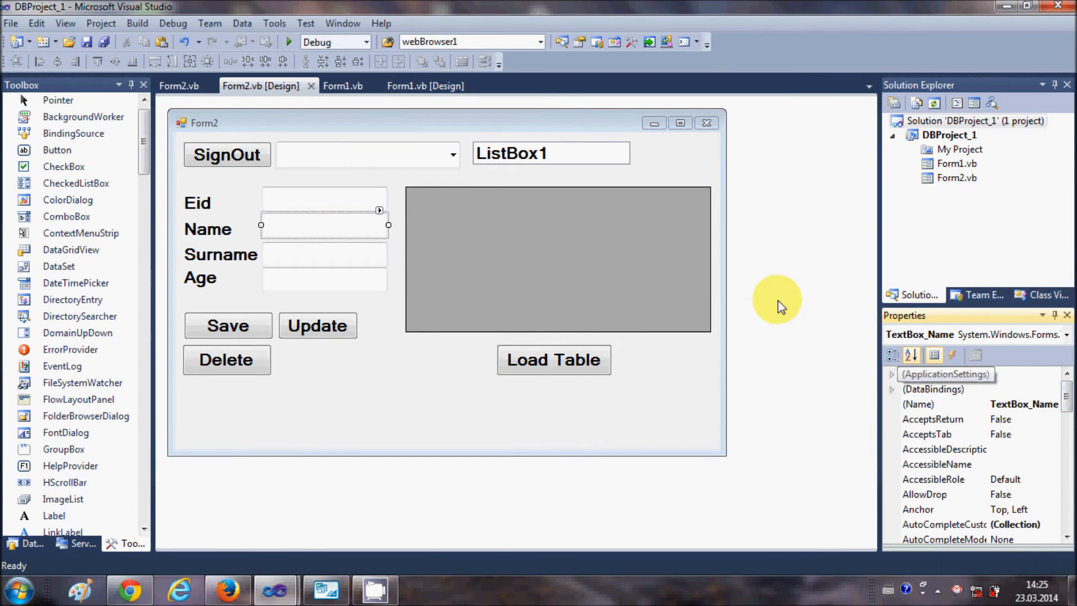
{"action": "left_click", "coordinate": [178, 86]}
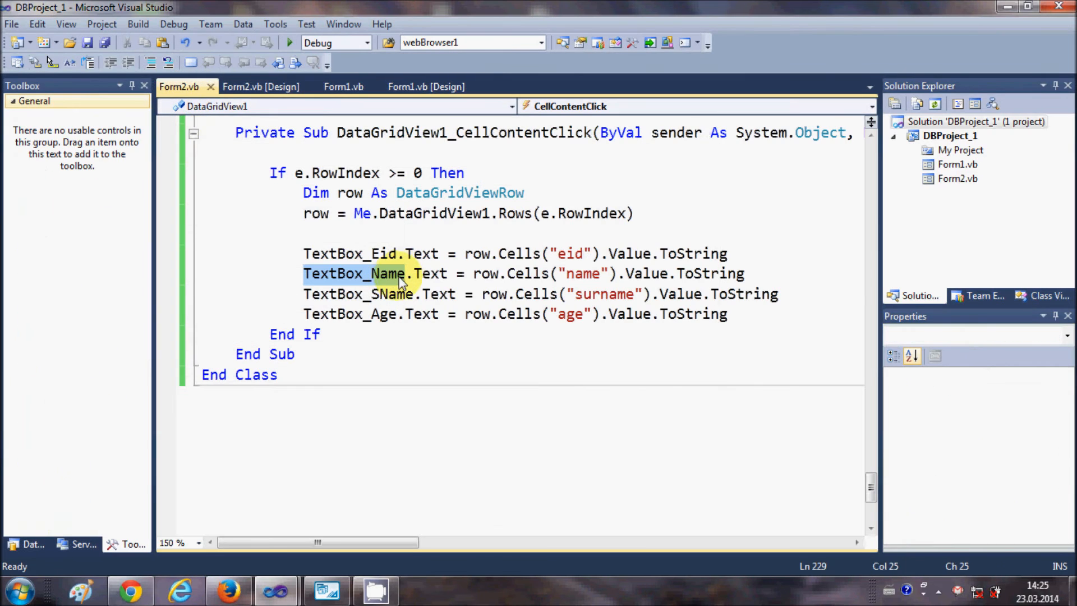
{"action": "mouse_move", "coordinate": [479, 254]}
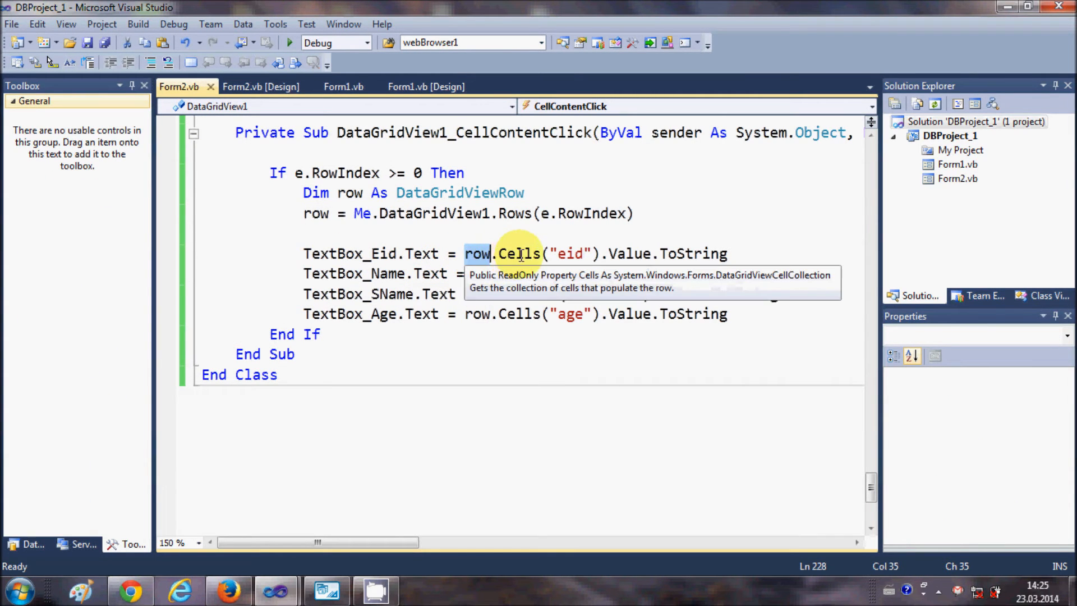
{"action": "mouse_move", "coordinate": [575, 253]}
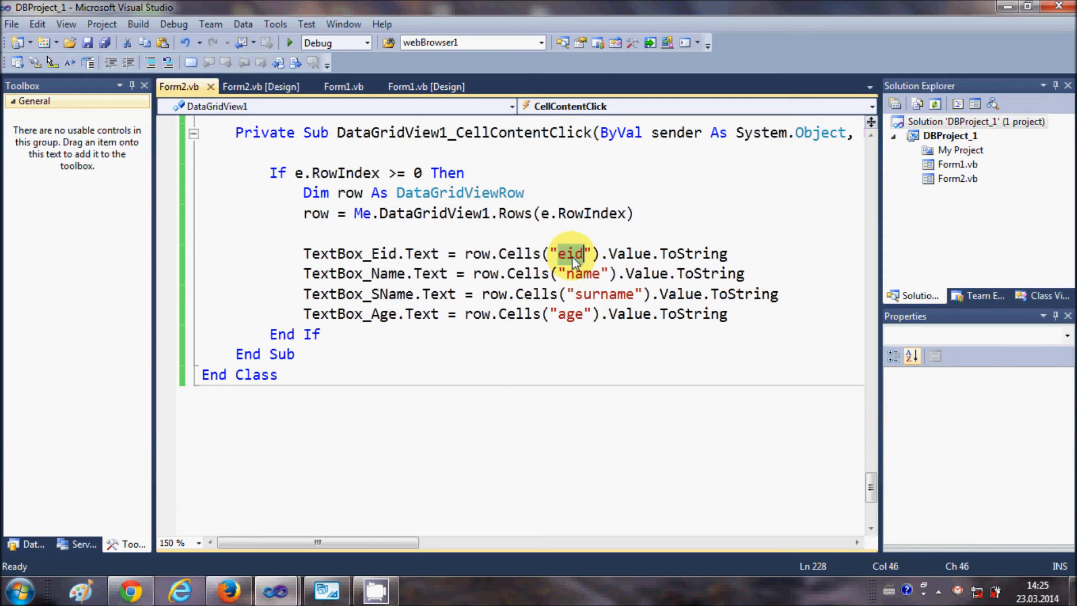
{"action": "mouse_move", "coordinate": [627, 253]}
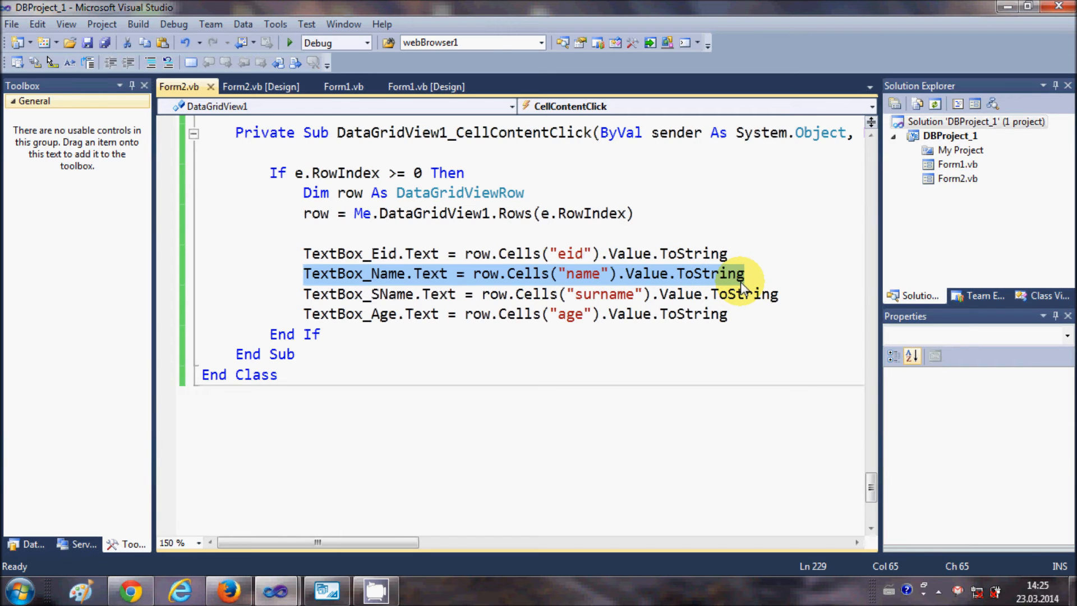
Start debugging, log in on Form1 and accept the success message so Form2 opens with the employee grid.
{"action": "left_click", "coordinate": [755, 294]}
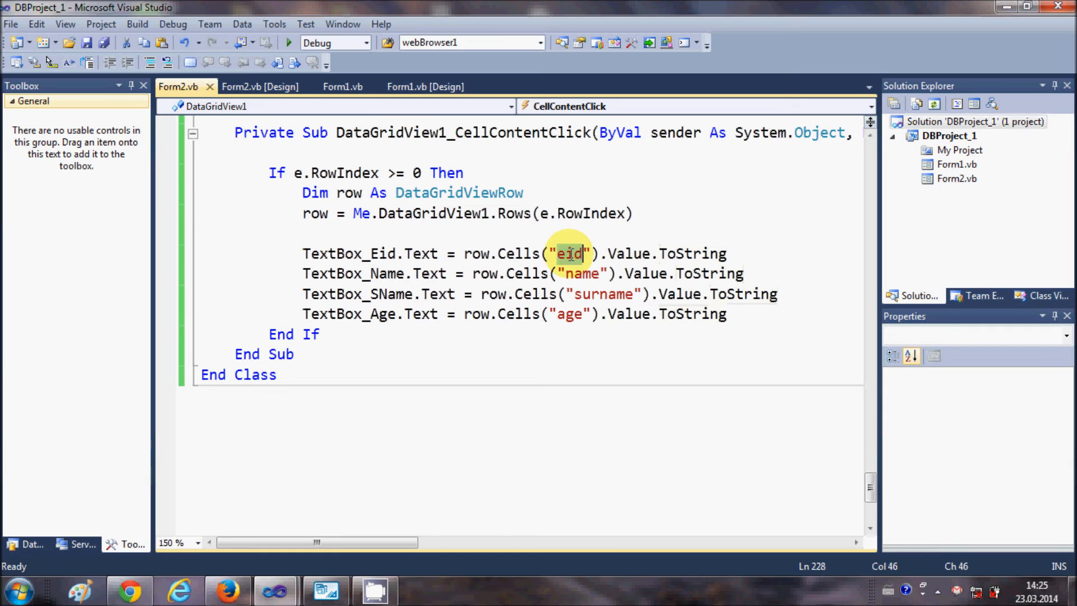
{"action": "left_click", "coordinate": [266, 43]}
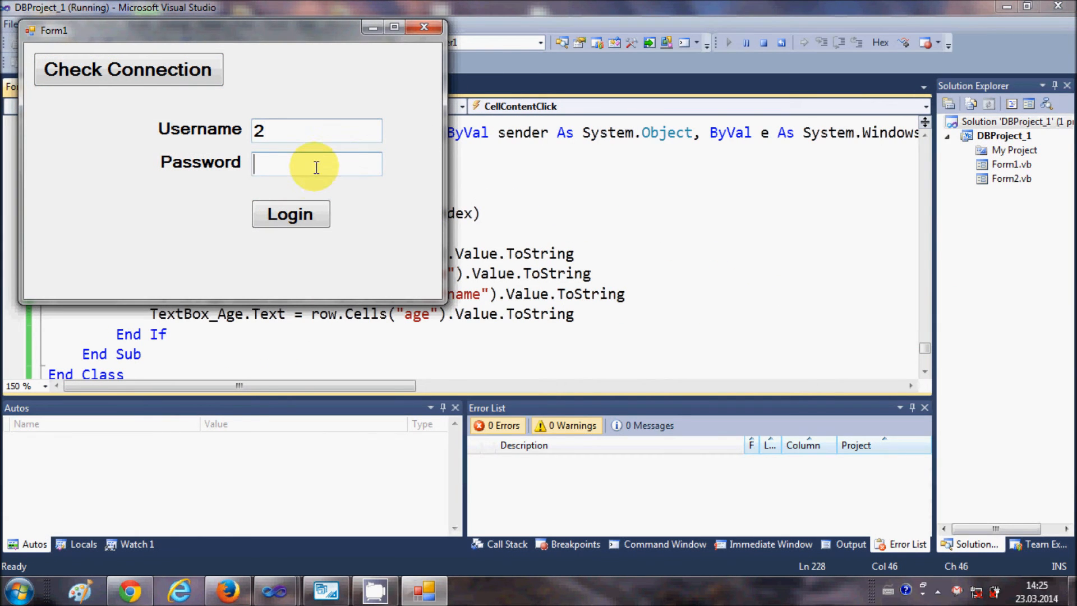
{"action": "left_click", "coordinate": [290, 213]}
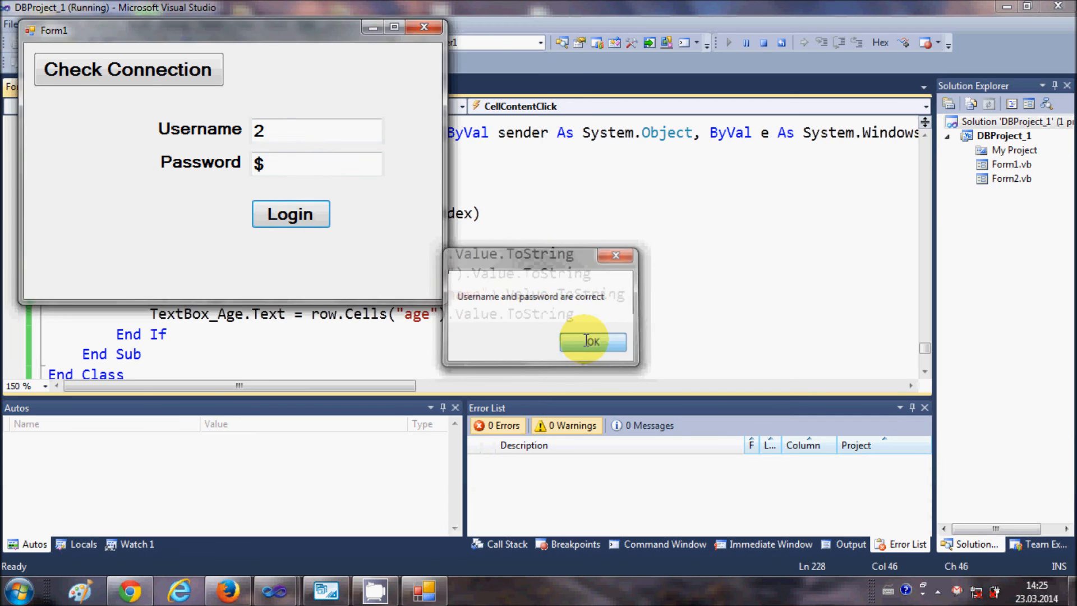
{"action": "left_click", "coordinate": [592, 341]}
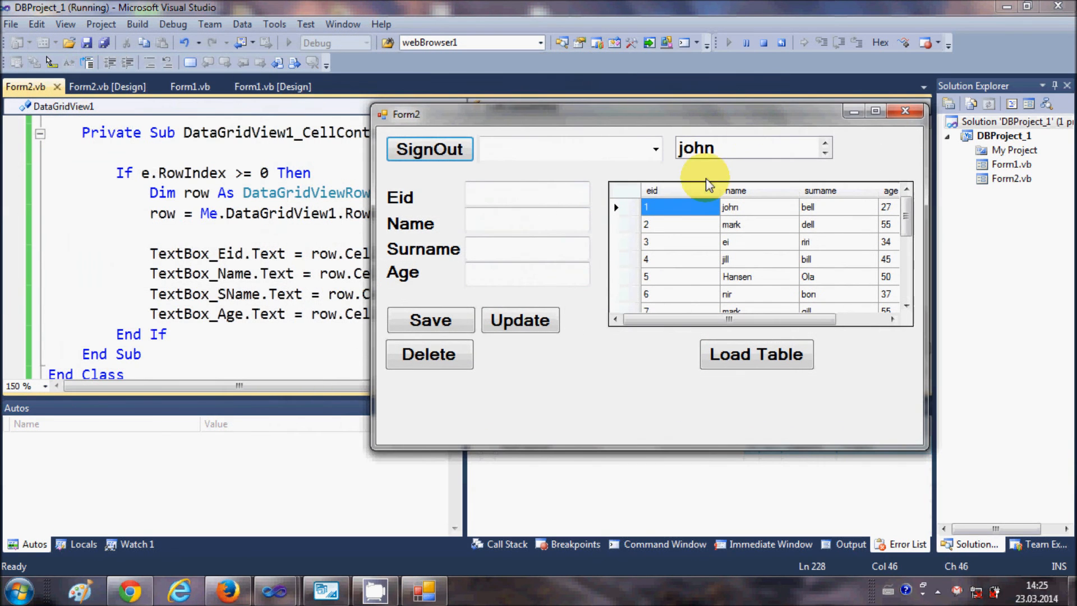
{"action": "mouse_move", "coordinate": [653, 134]}
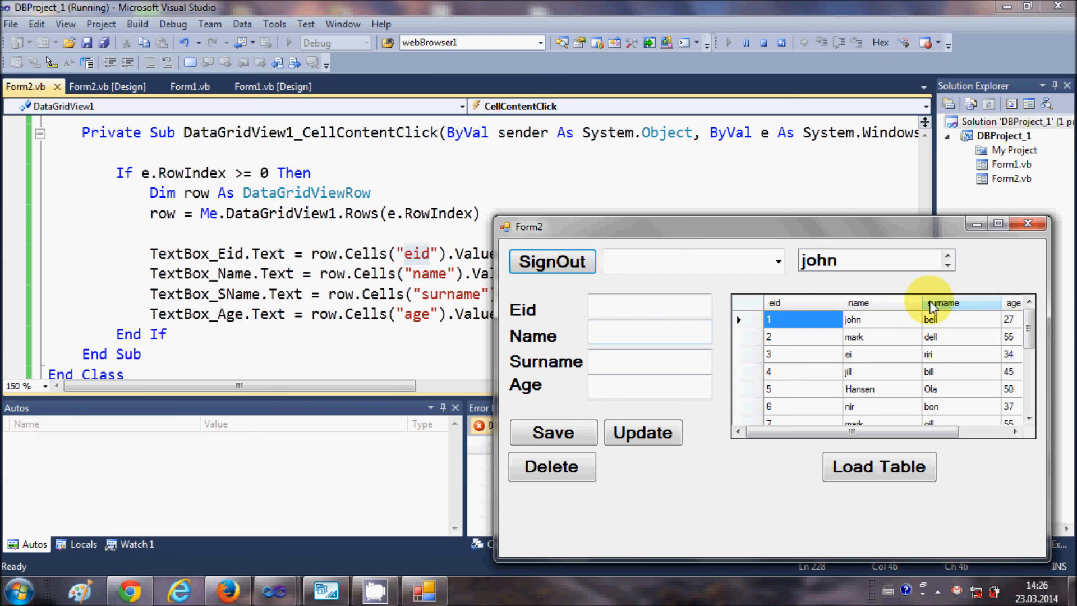
{"action": "mouse_move", "coordinate": [433, 295]}
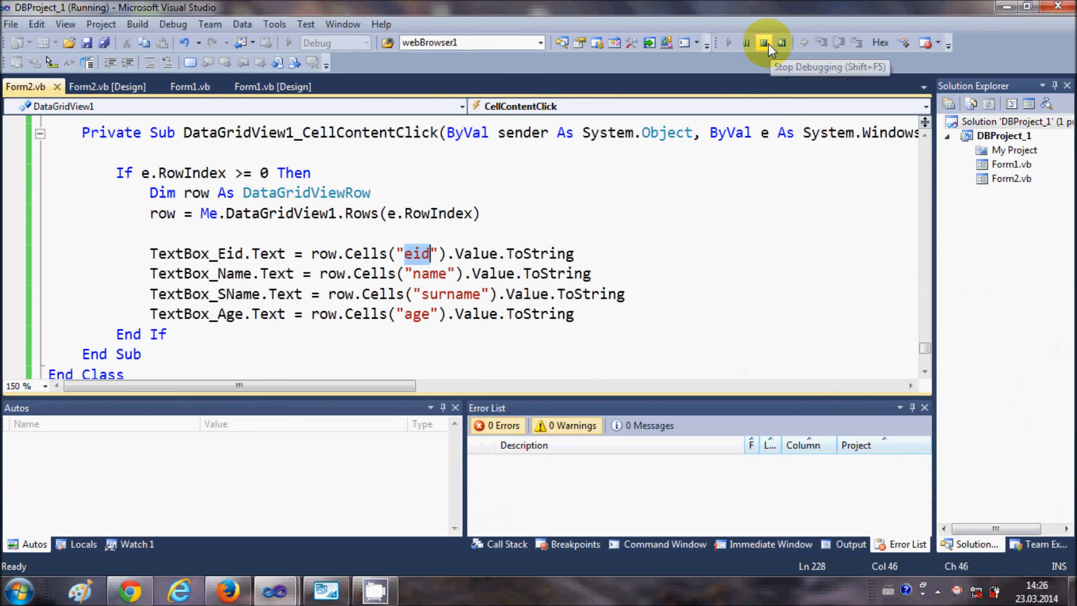
Stop debugging and highlight the row-index If block in DataGridView1_CellContentClick.
{"action": "left_click", "coordinate": [764, 42]}
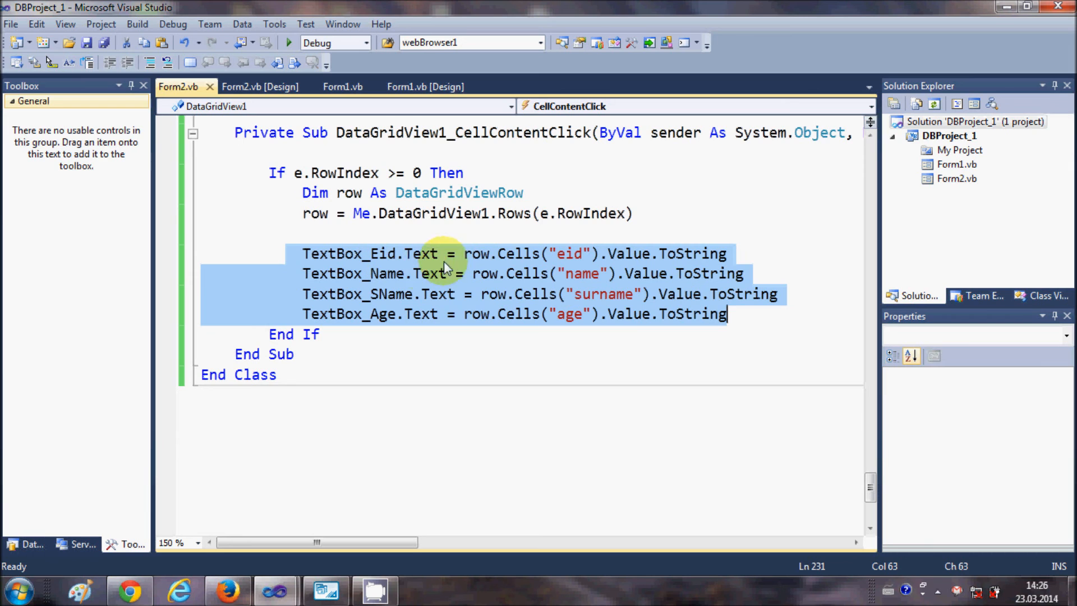
{"action": "left_click", "coordinate": [577, 329]}
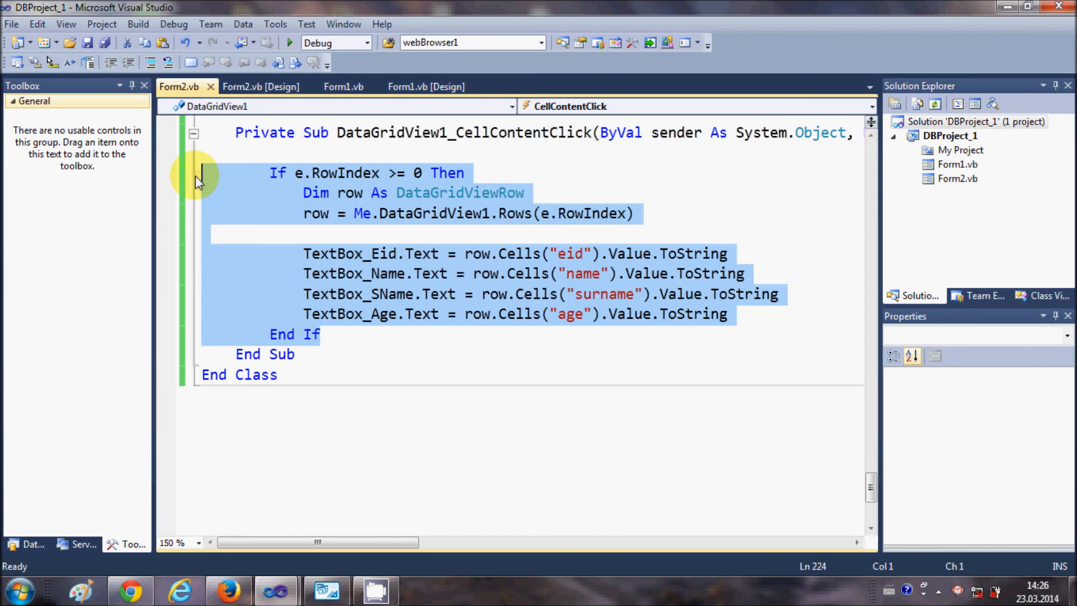
Start debugging again and log in on Form1 to reach Form2.
{"action": "left_click", "coordinate": [268, 41]}
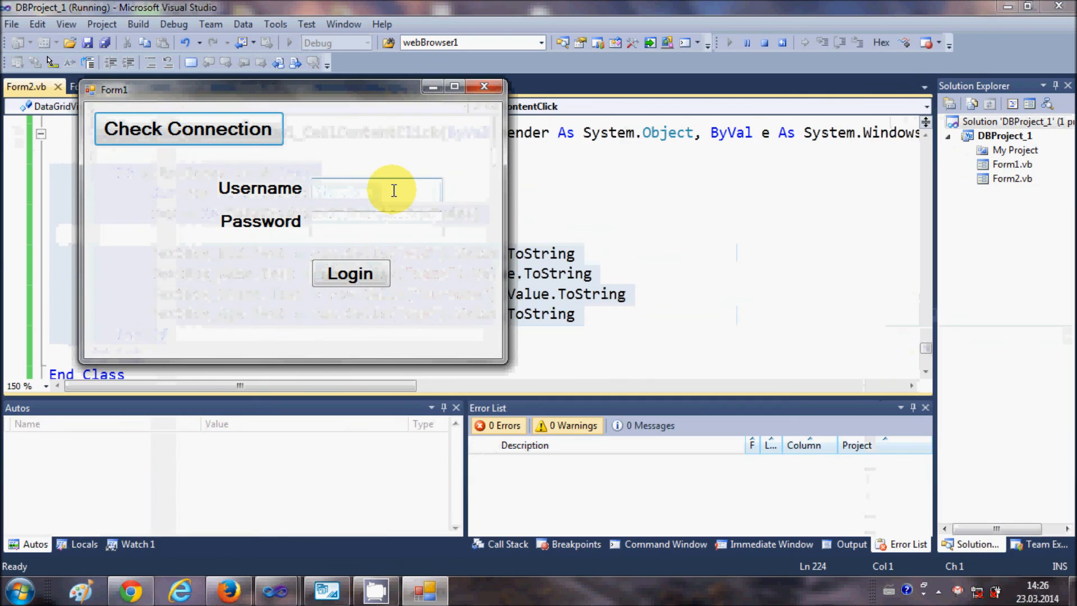
{"action": "type", "text": "2"}
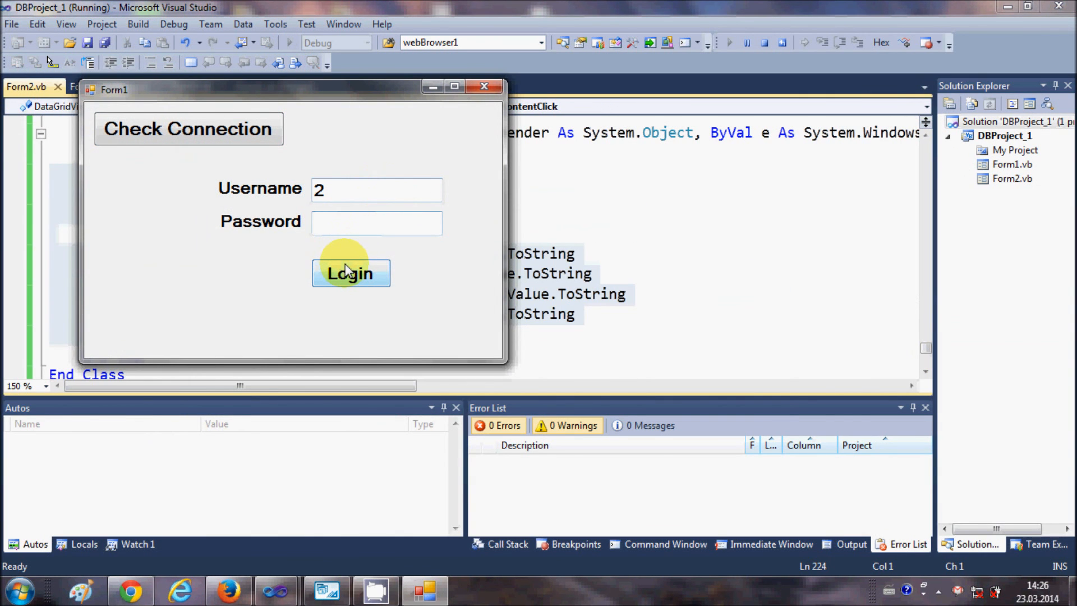
{"action": "left_click", "coordinate": [351, 273]}
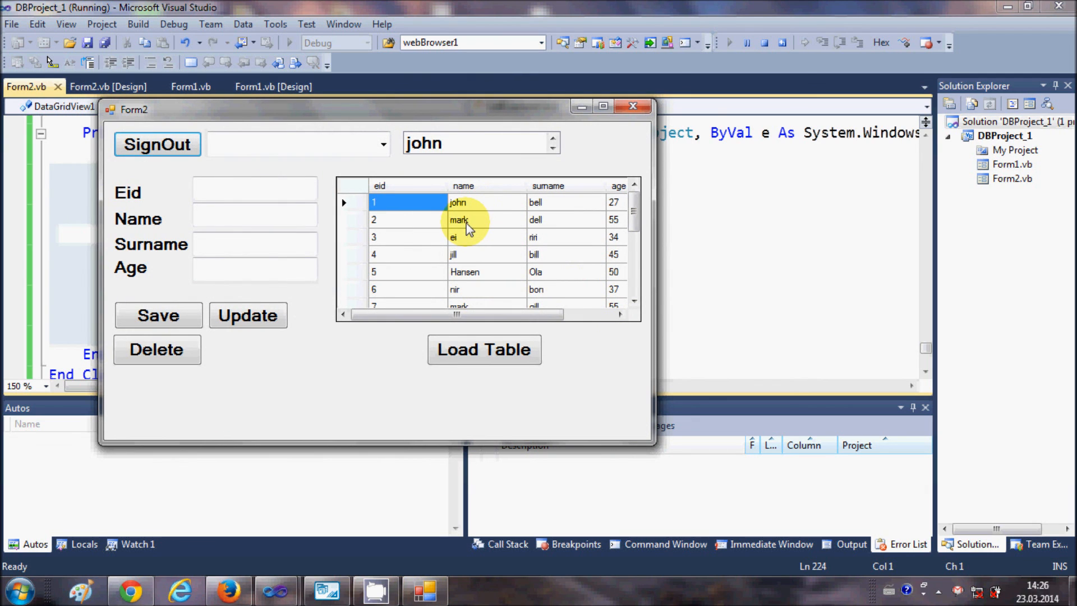
Select mark's then Hansen's row so the boxes show 5, Hansen, Ola, 50.
{"action": "left_click", "coordinate": [457, 218]}
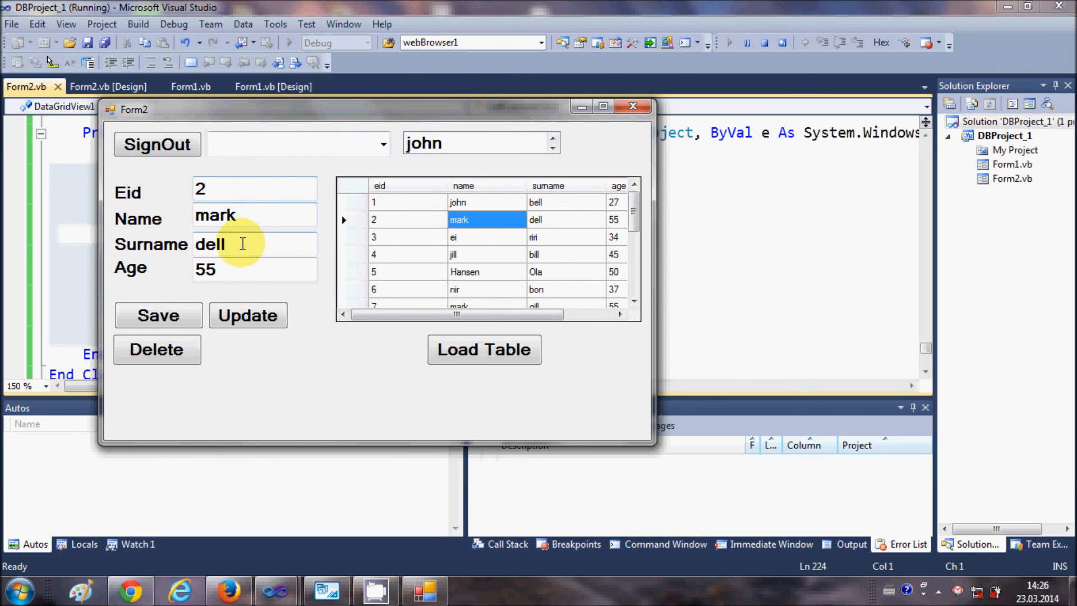
{"action": "left_click", "coordinate": [464, 272]}
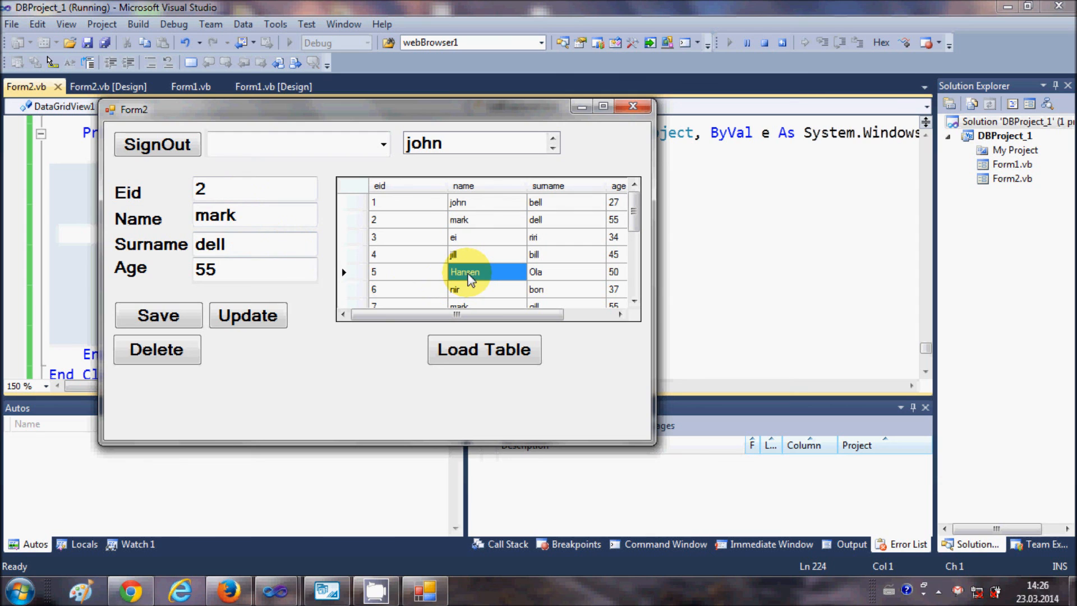
{"action": "left_click", "coordinate": [466, 271]}
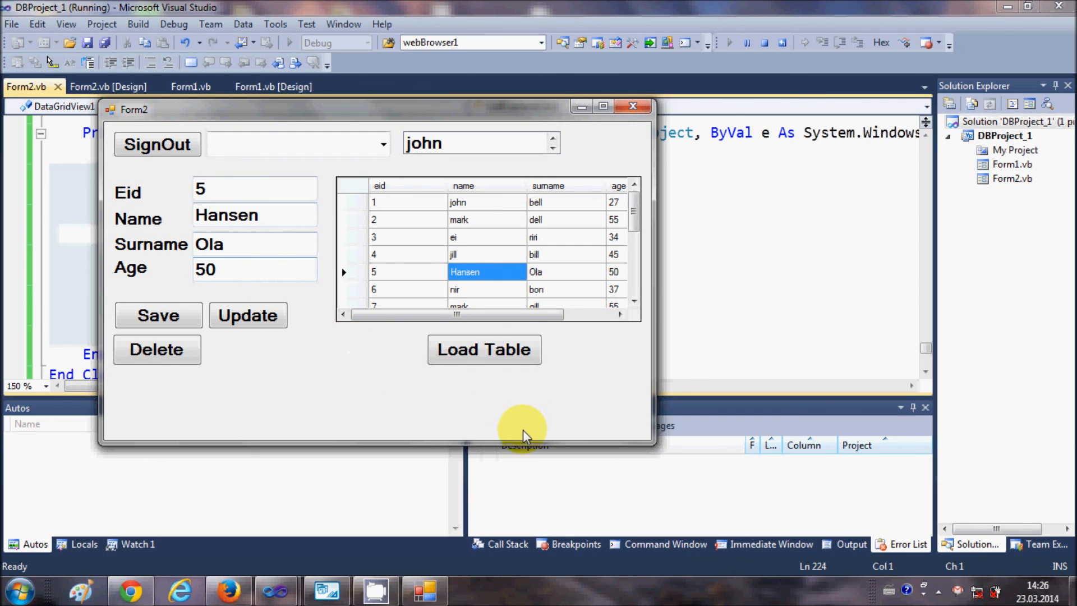
{"action": "mouse_move", "coordinate": [531, 495]}
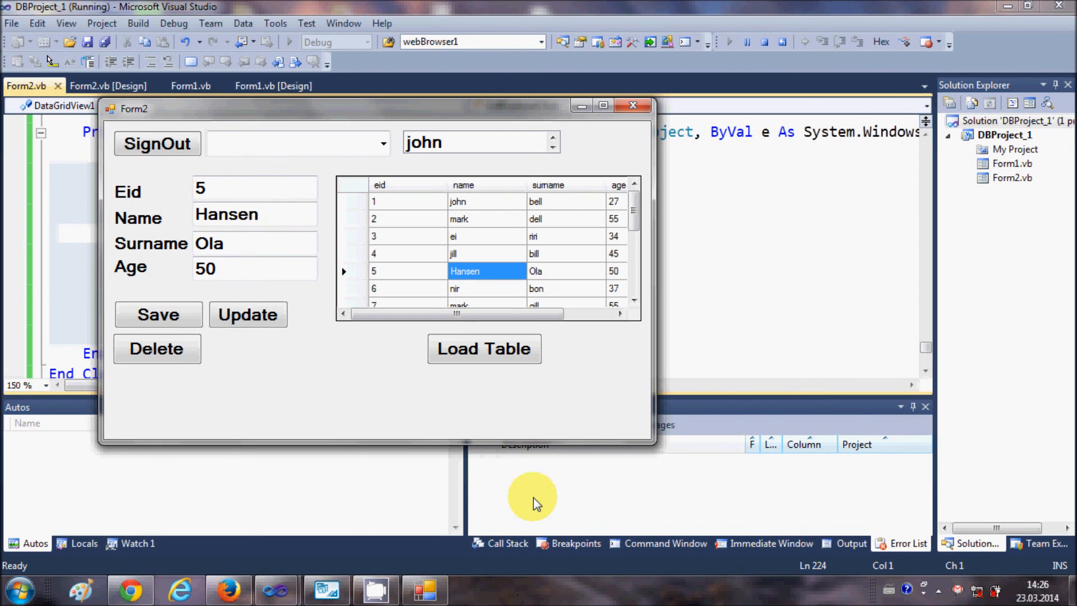
{"action": "mouse_move", "coordinate": [495, 278]}
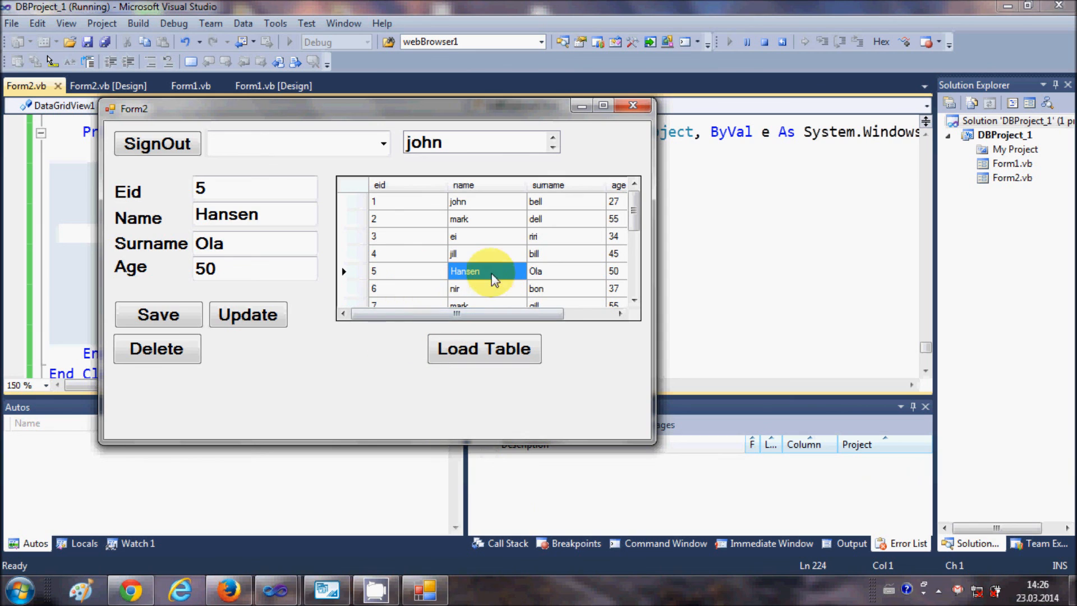
{"action": "mouse_move", "coordinate": [281, 240]}
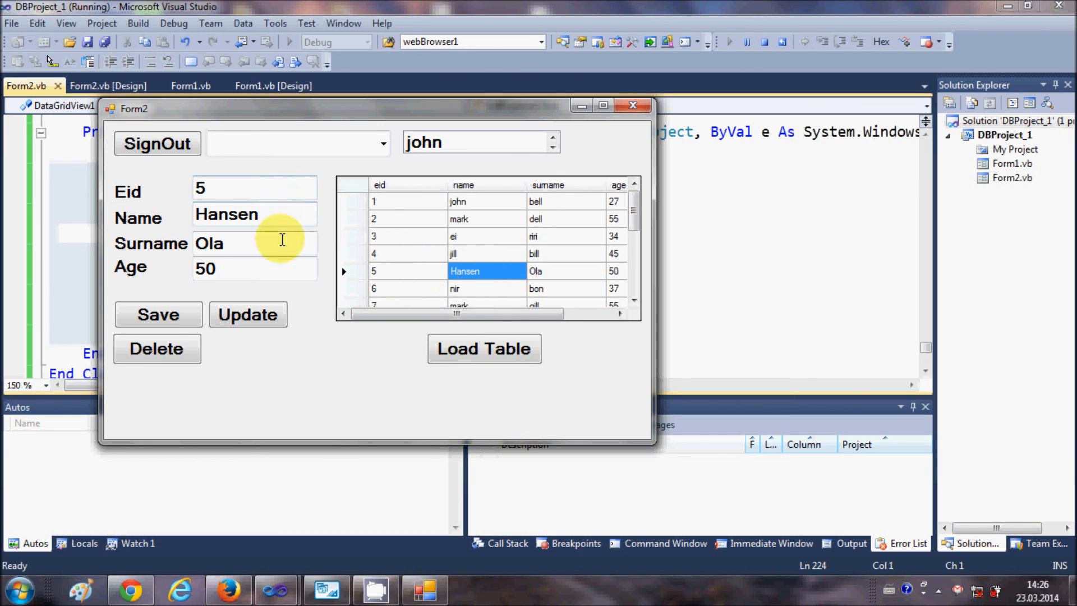